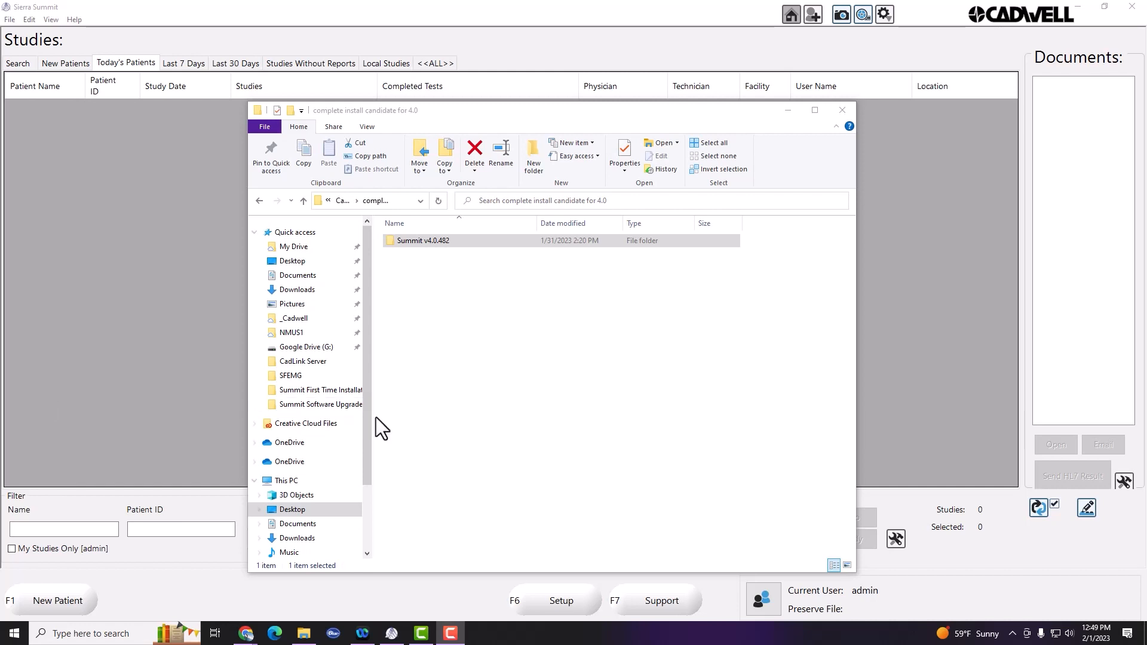
Navigate into Summit v4.0.482 > Documents > Summit Software Upgrade Instructions.
double_click(423, 240)
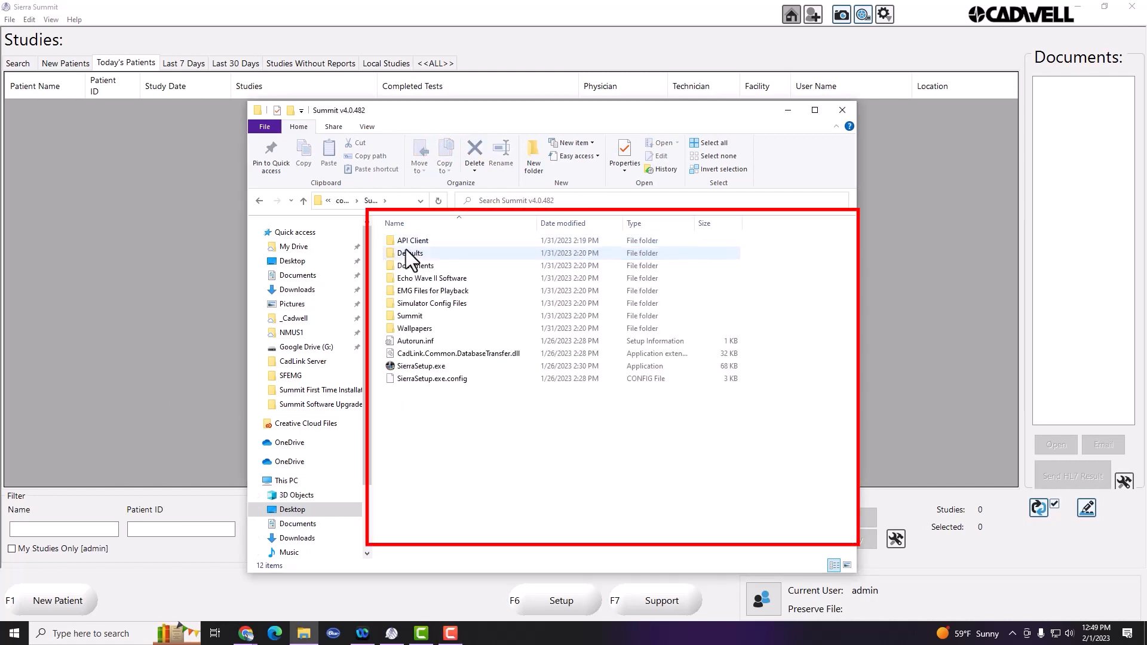
double_click(417, 265)
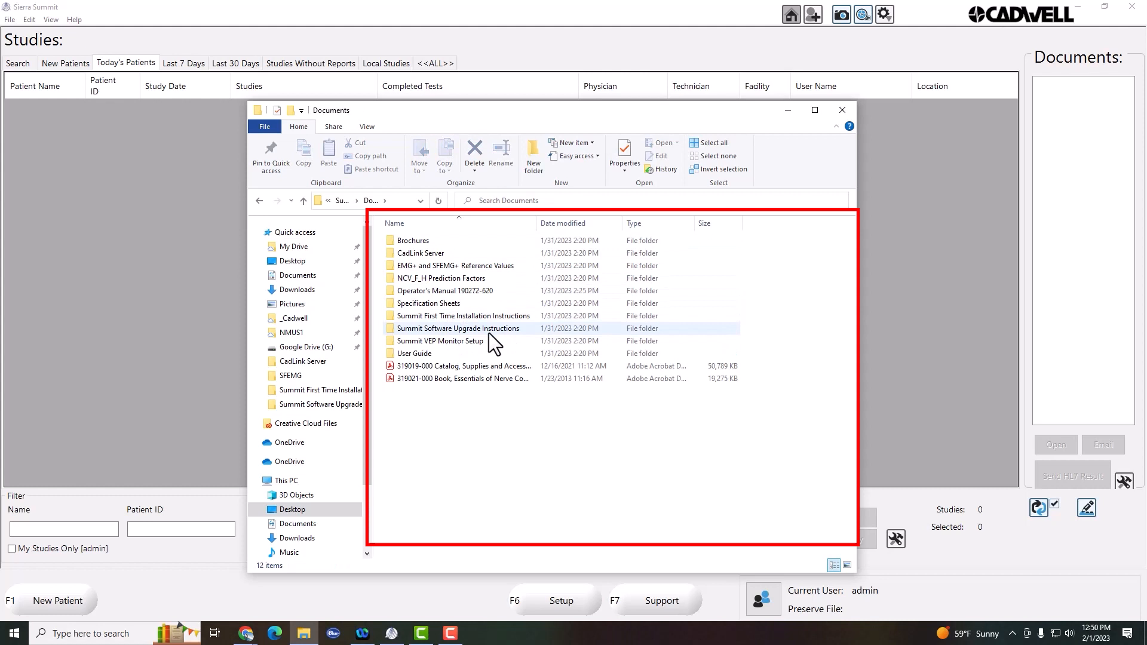
double_click(442, 328)
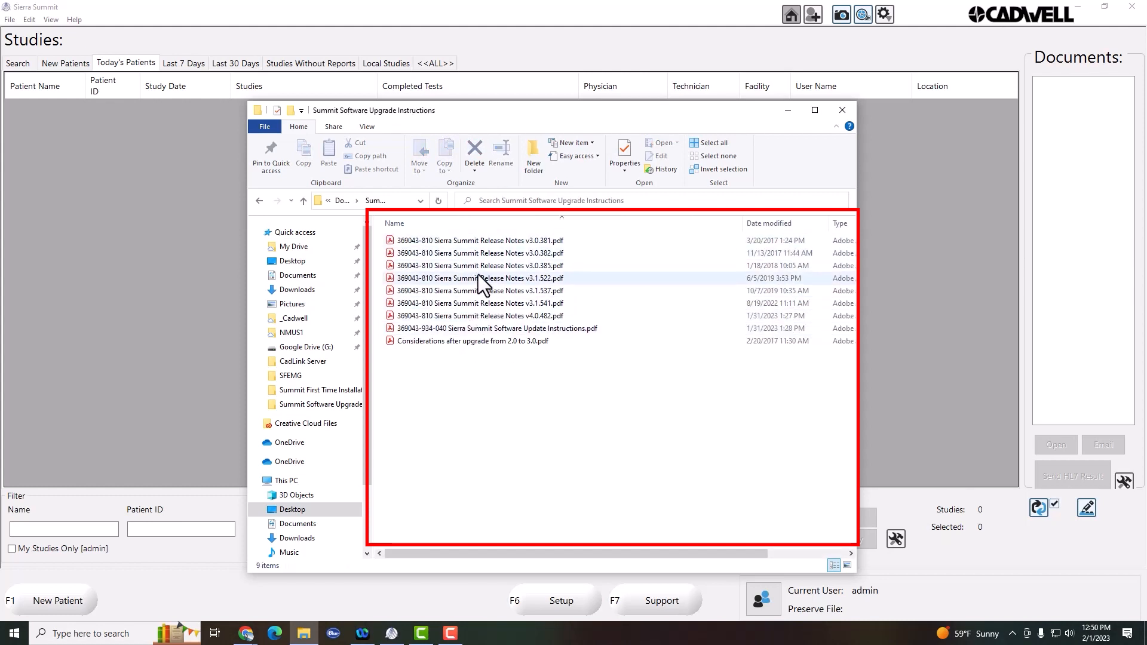
mouse_move(520, 316)
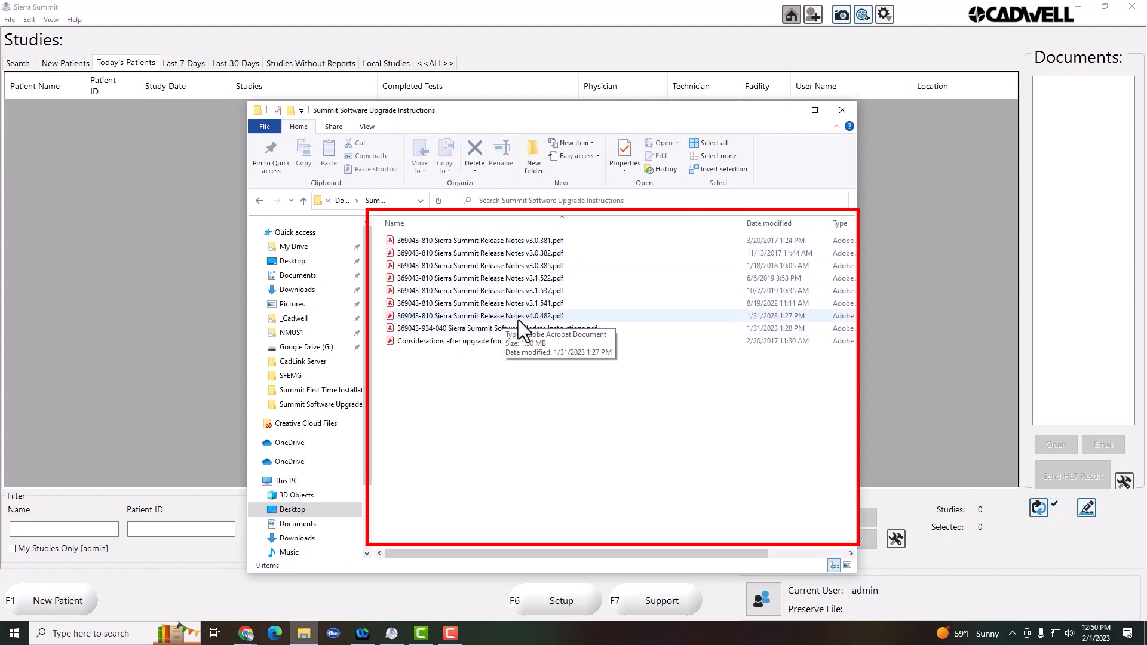
Read through the v4.0.482 release notes PDF and close it.
double_click(477, 316)
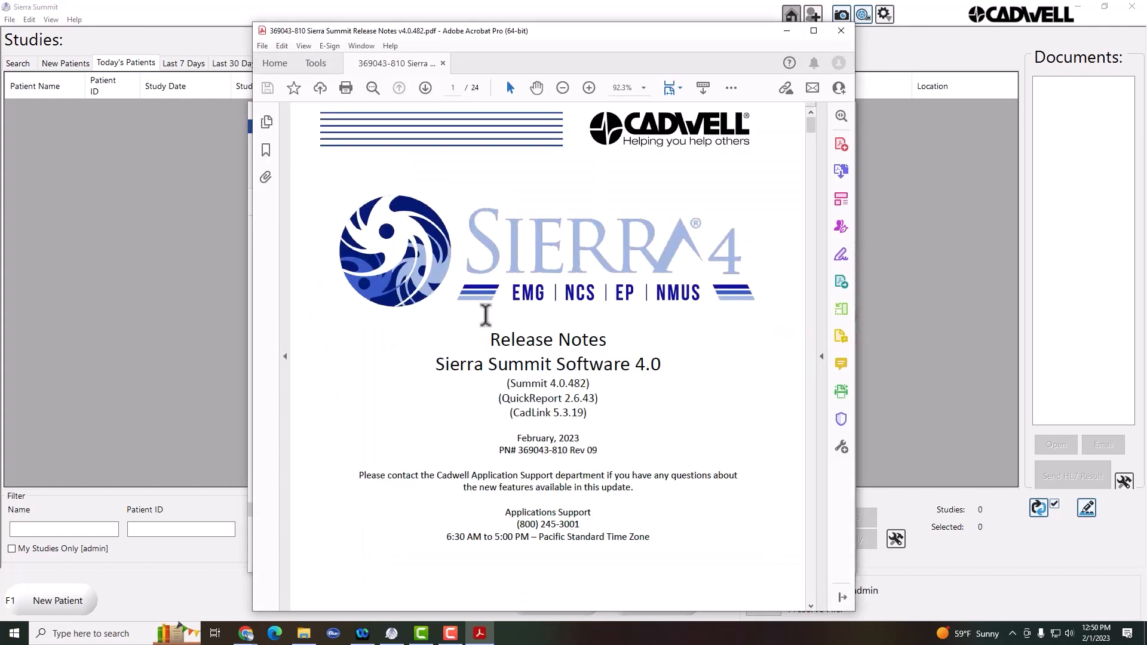
scroll("down", 3)
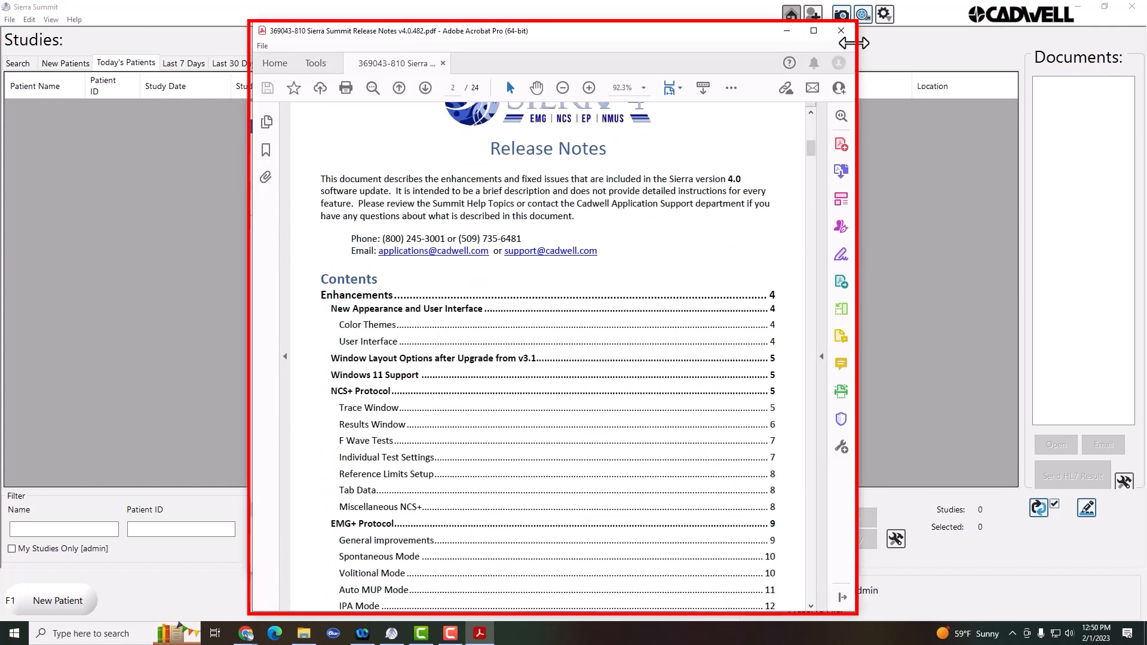
left_click(840, 31)
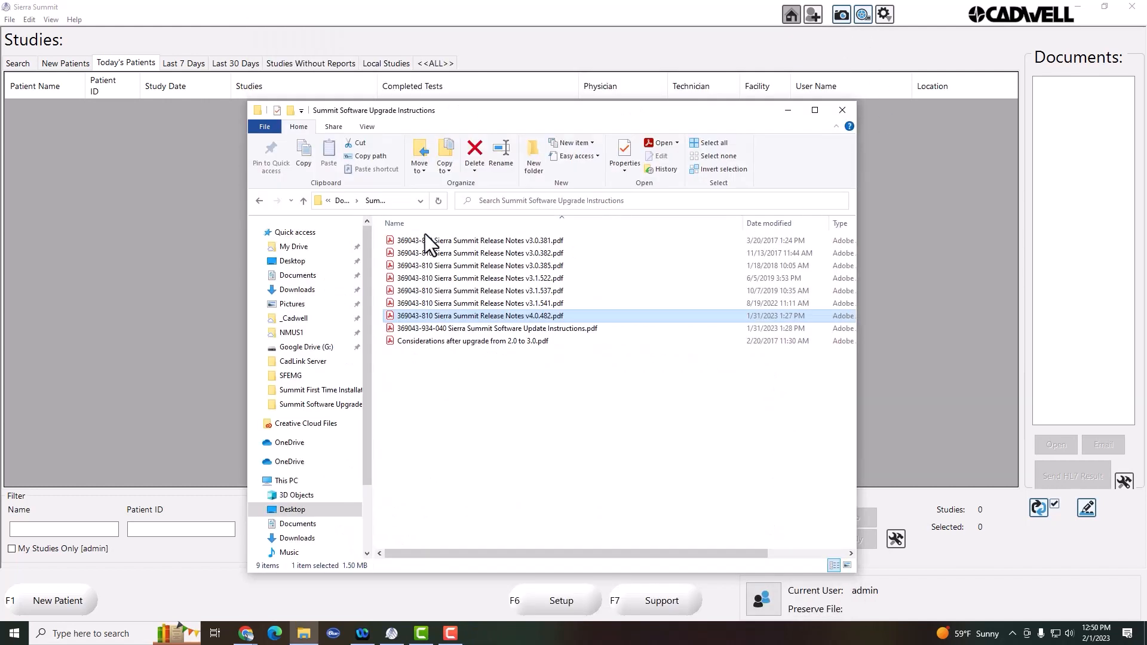
Read through the Summit Software Update Instructions PDF.
double_click(497, 328)
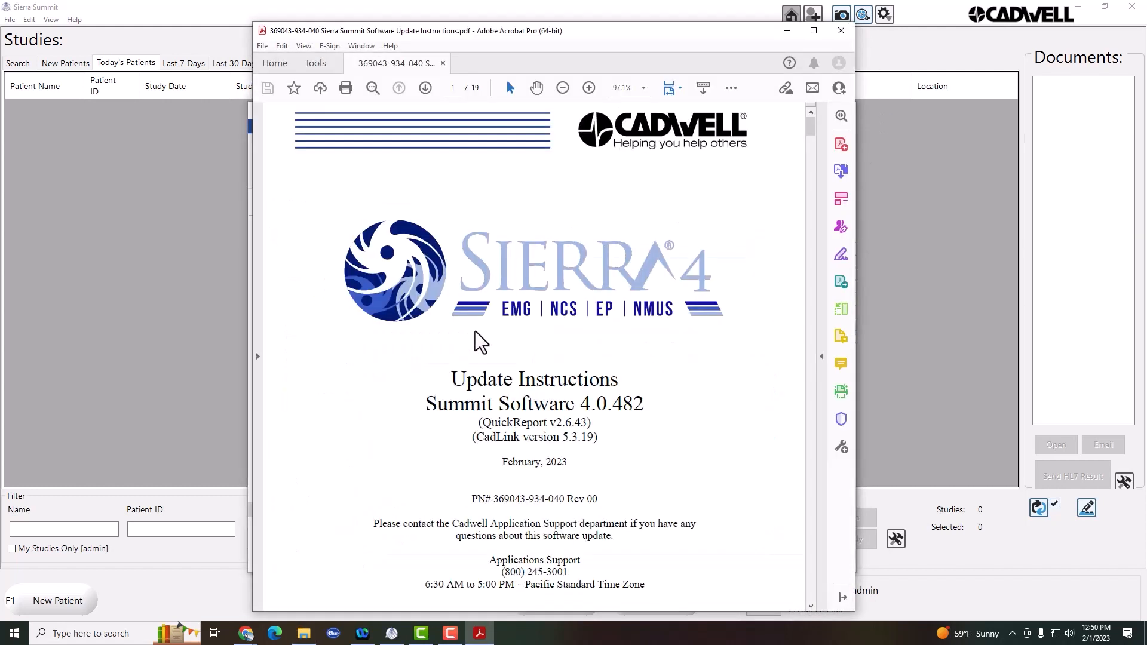
scroll("down", 3)
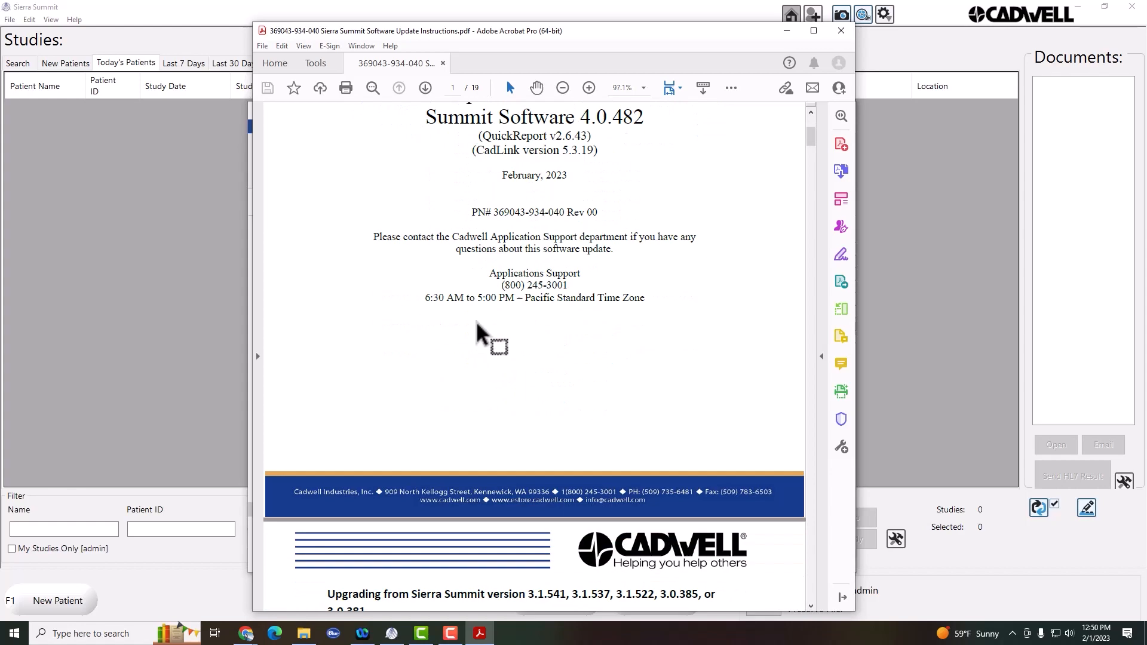
scroll("down", 3)
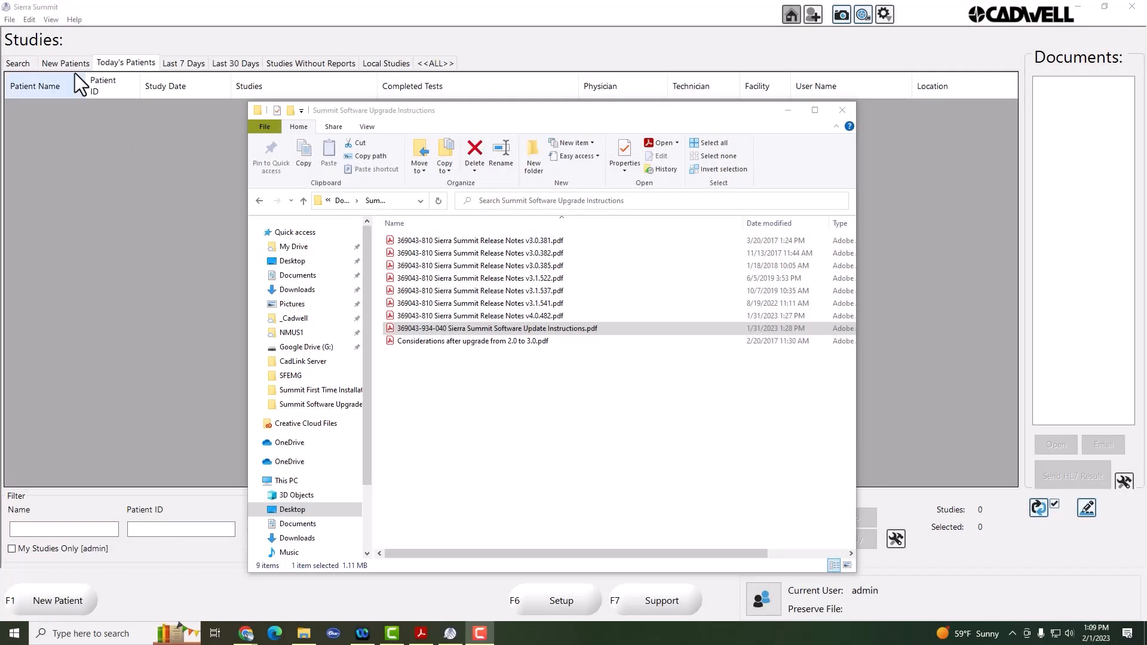
Save a preserve (.prs) file of current Summit settings with the default name in Setup.Cadwell.
left_click(10, 19)
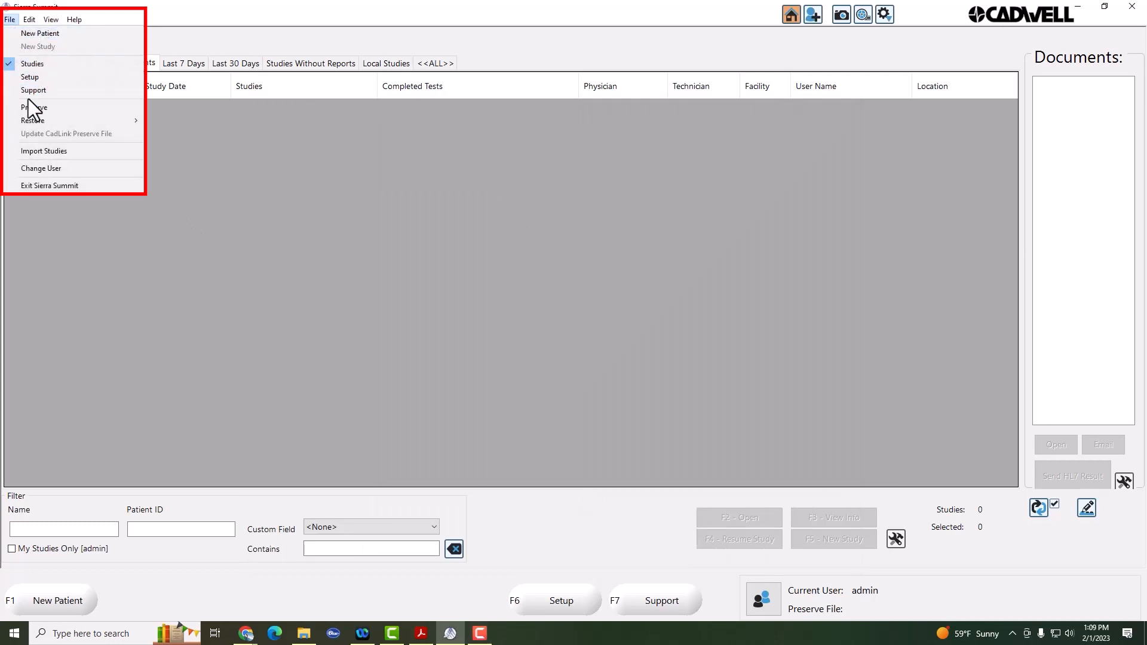
left_click(35, 107)
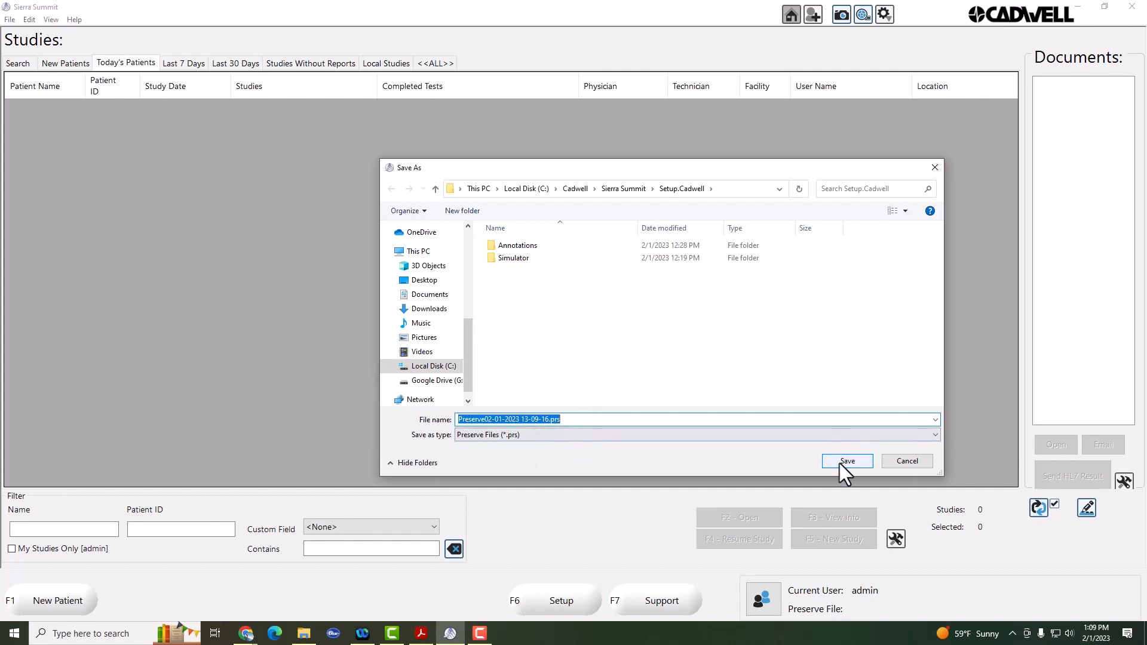
left_click(846, 461)
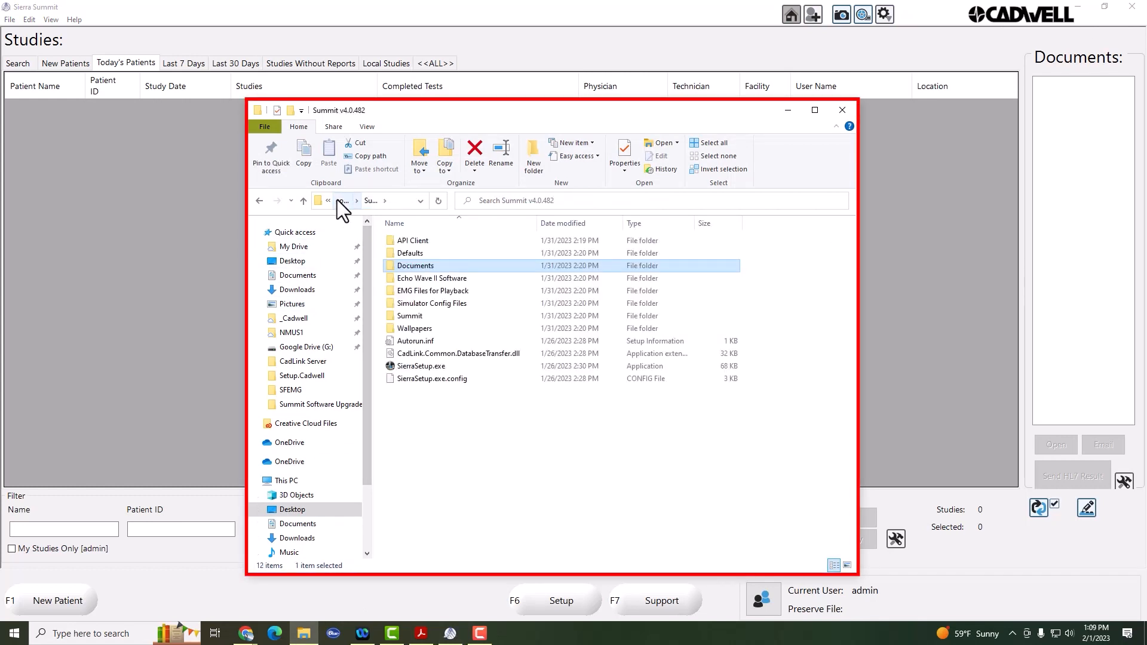
Check the CadLink Client Control Panel shows Normal status, then dismiss it.
left_click(842, 110)
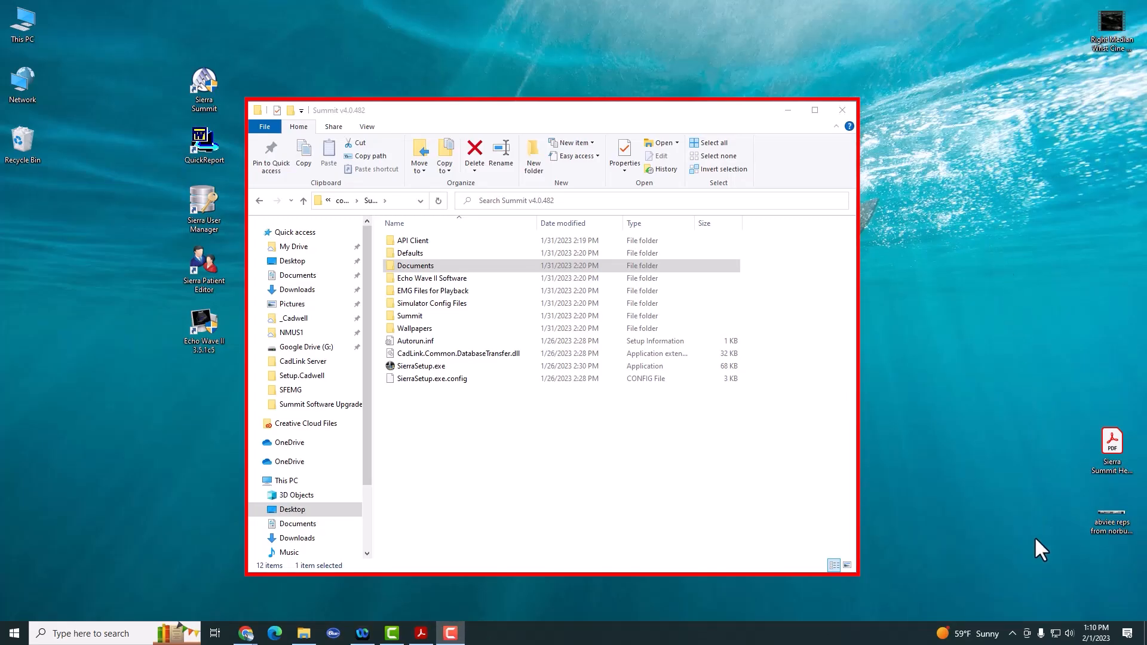
left_click(1012, 634)
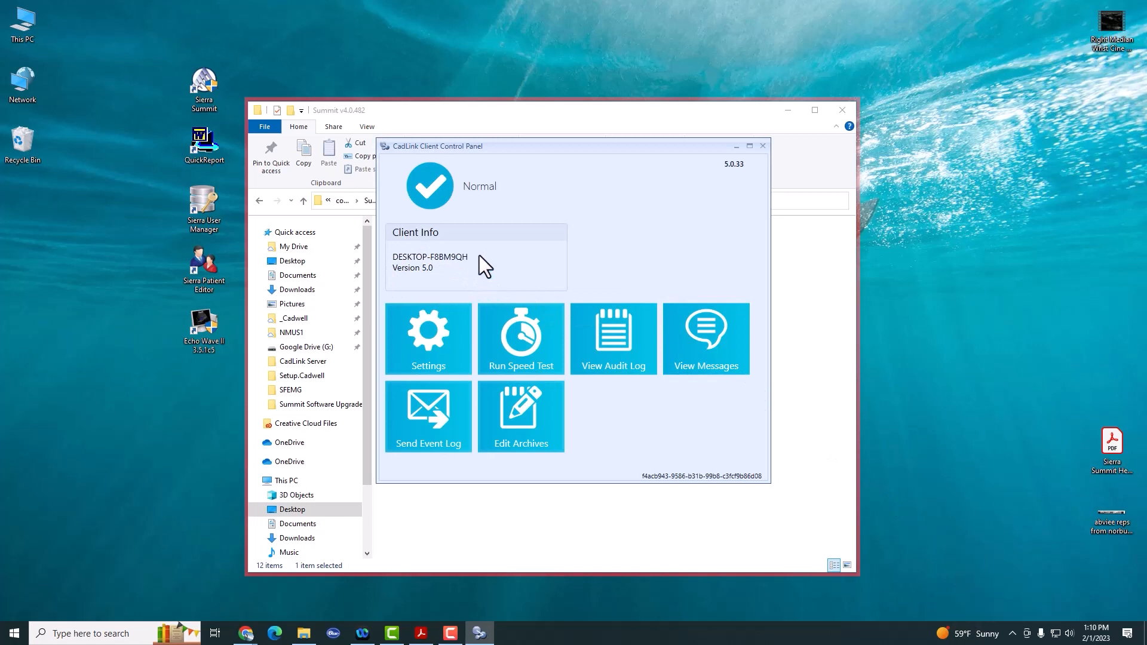
mouse_move(668, 269)
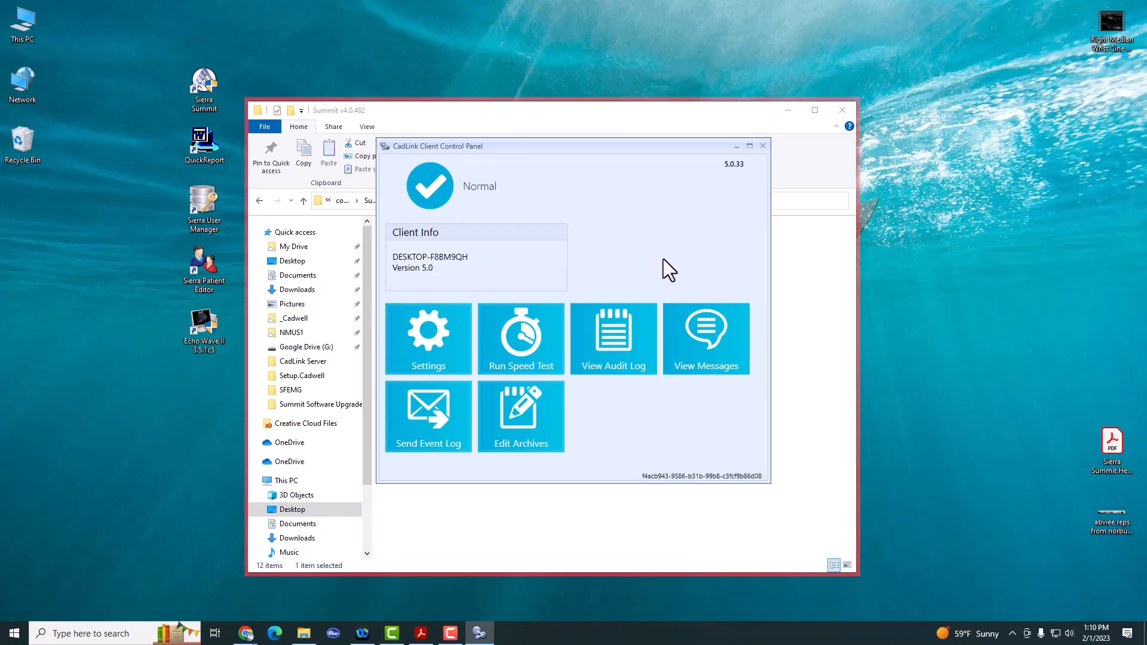
mouse_move(568, 269)
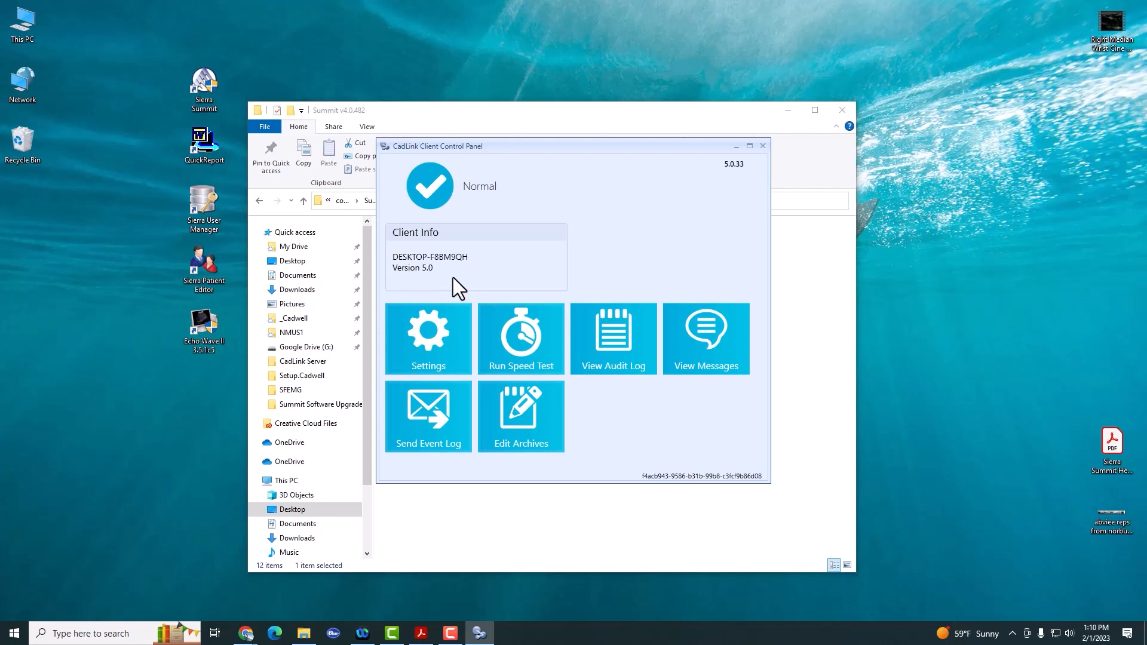
left_click(762, 145)
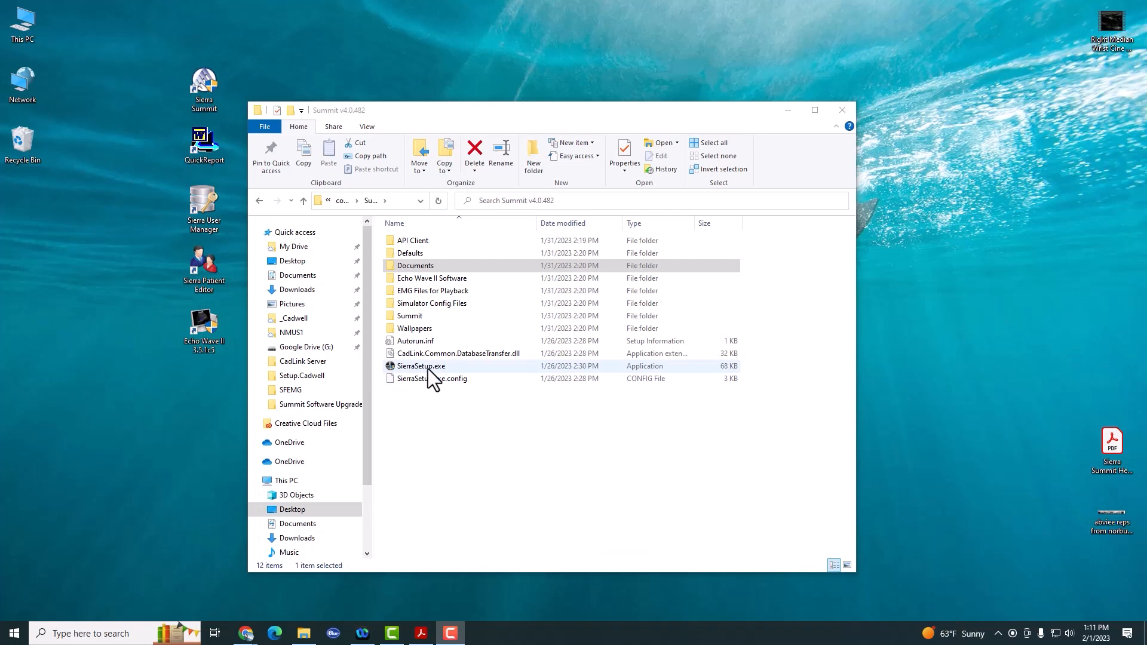
Launch Sierra Setup, let it close CadLink applications, and start the Sierra Summit installer.
double_click(420, 365)
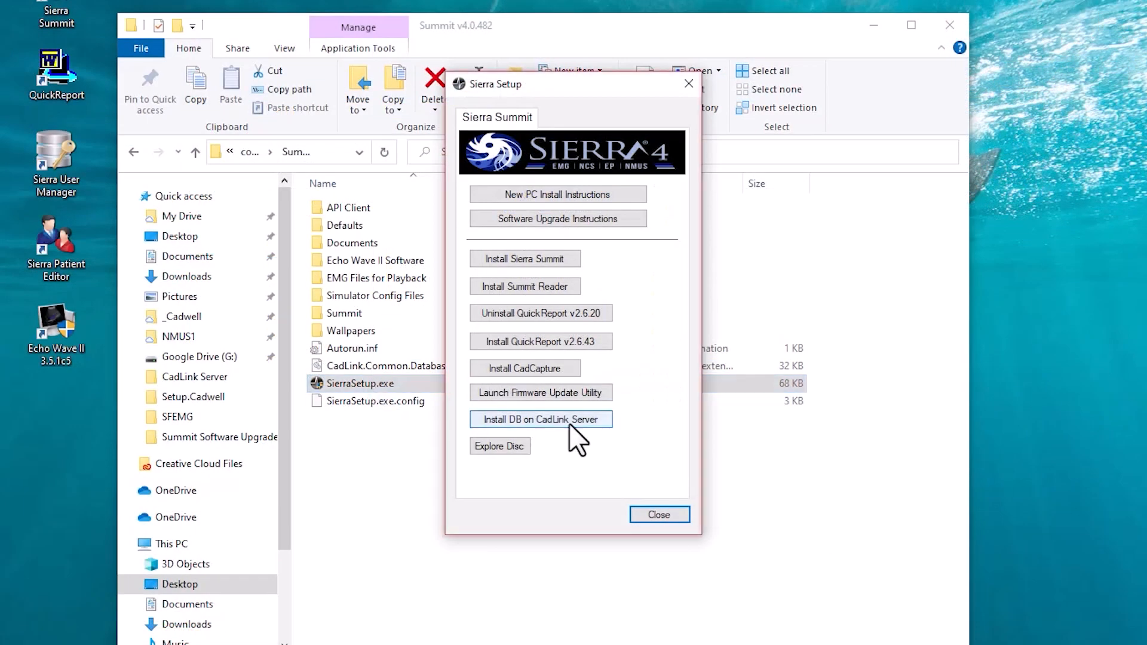
mouse_move(578, 510)
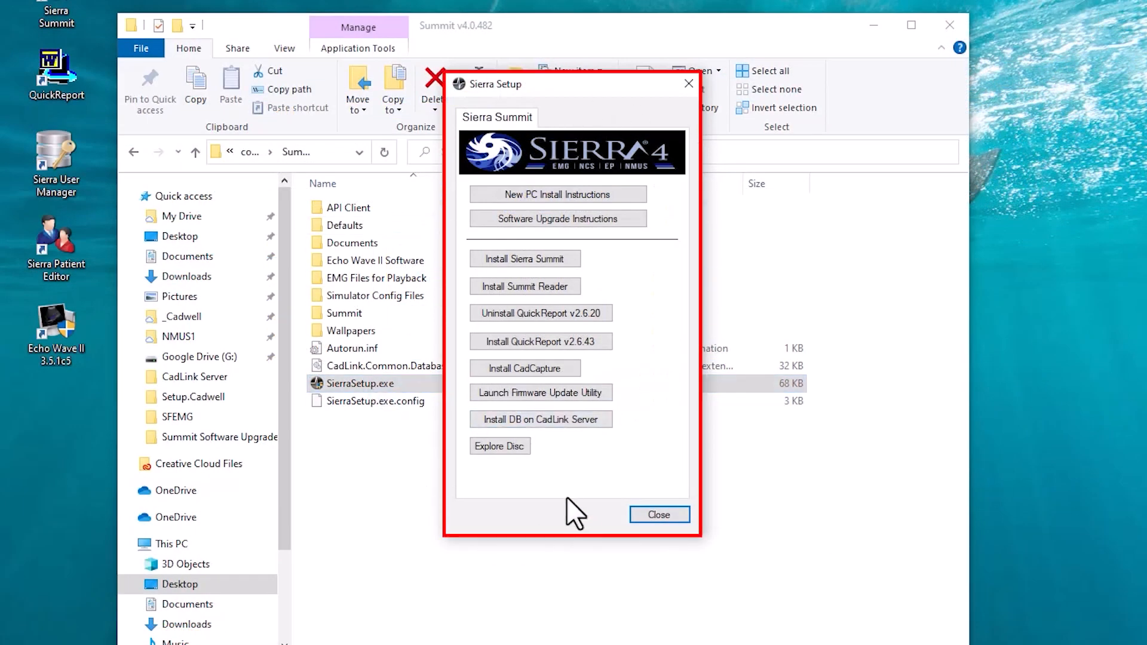
mouse_move(589, 303)
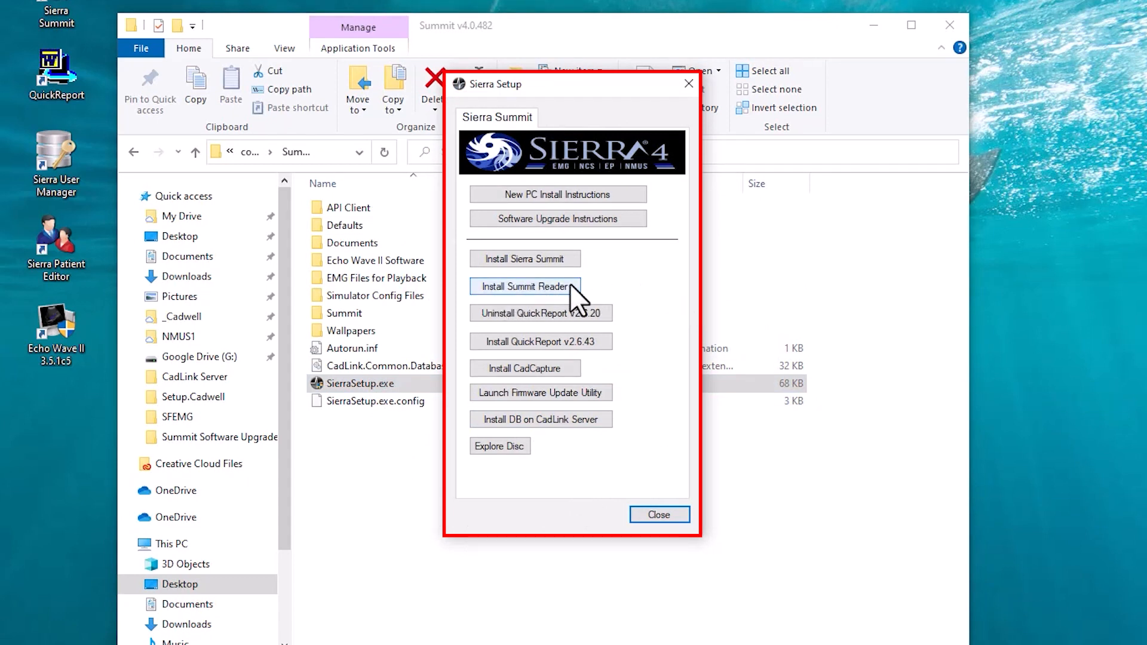
mouse_move(541, 275)
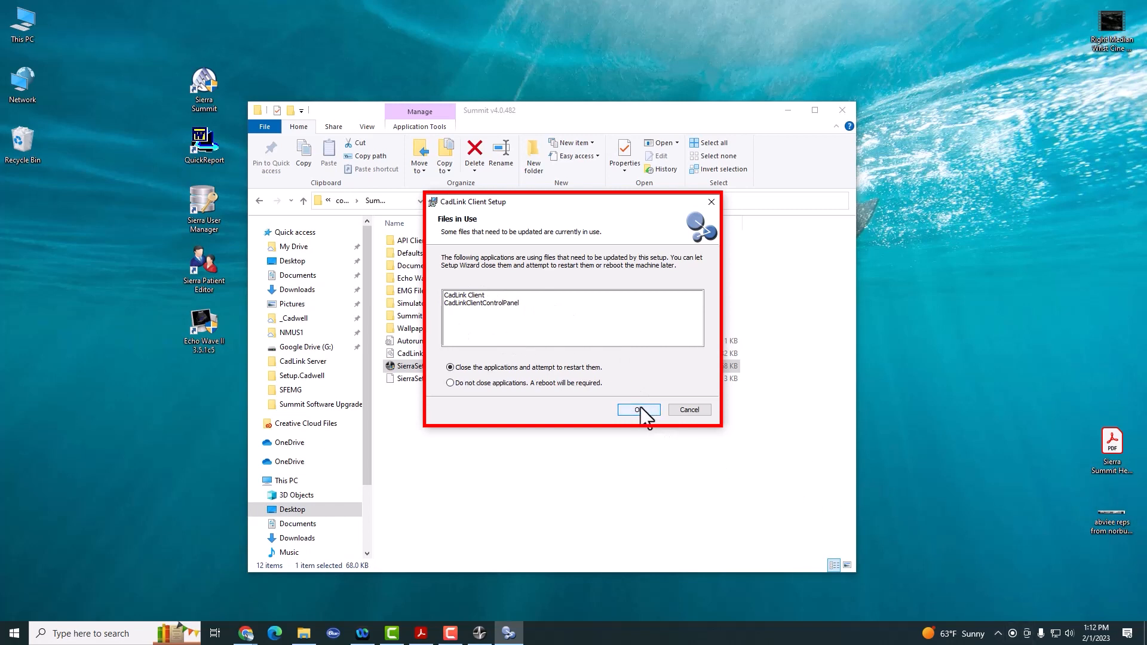
left_click(637, 408)
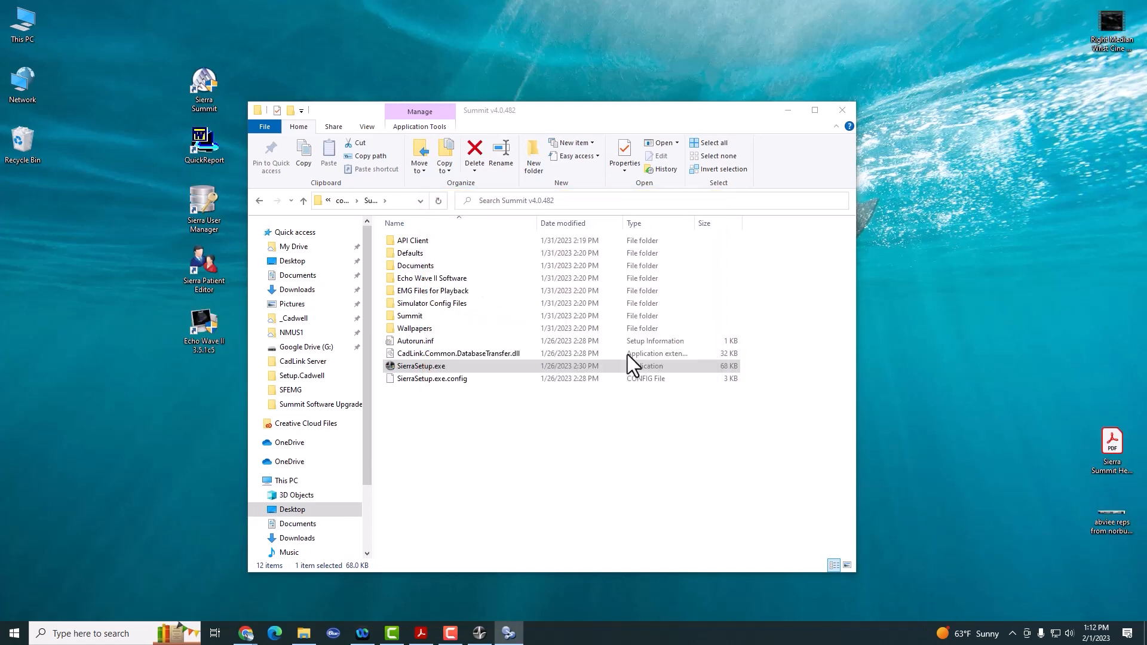
double_click(420, 366)
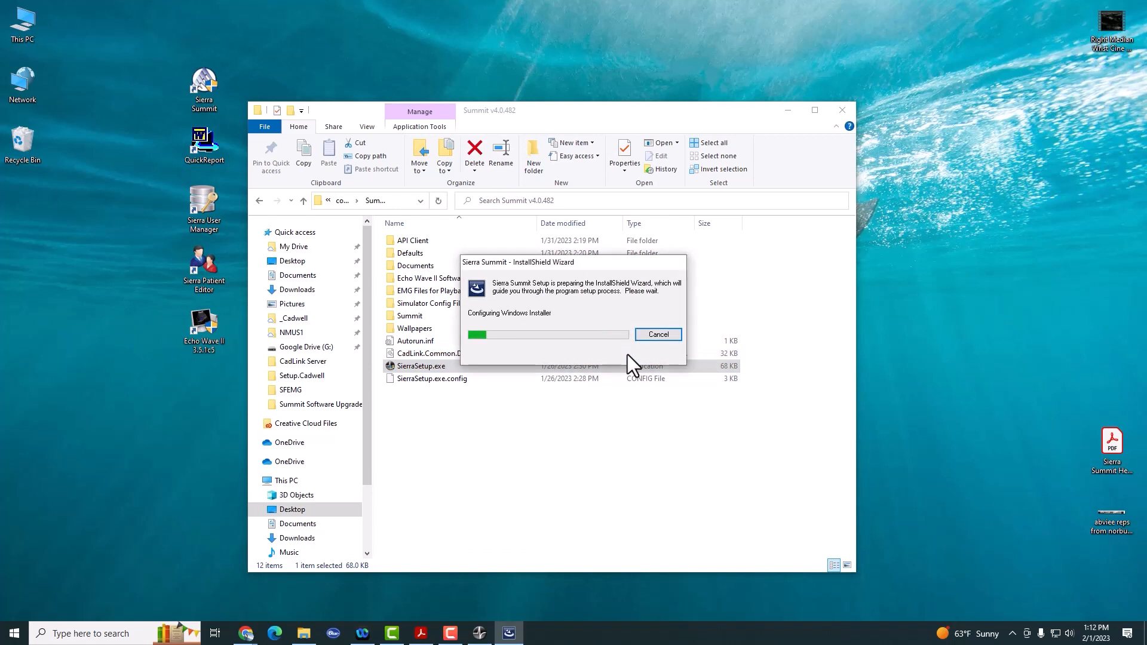
left_click(657, 334)
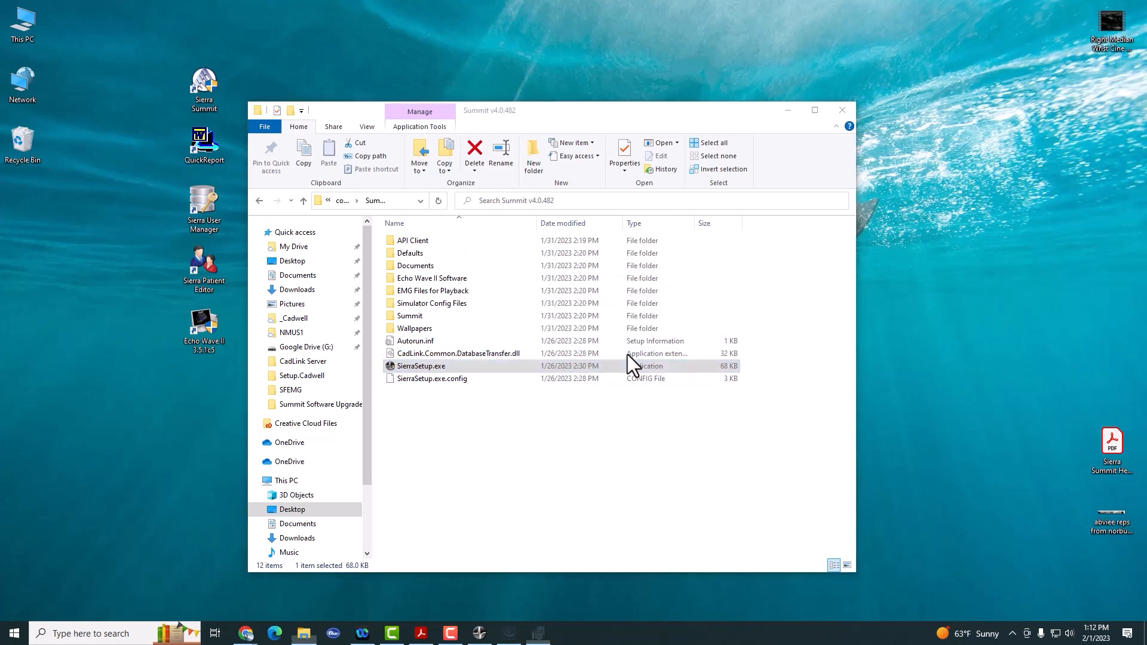
double_click(420, 365)
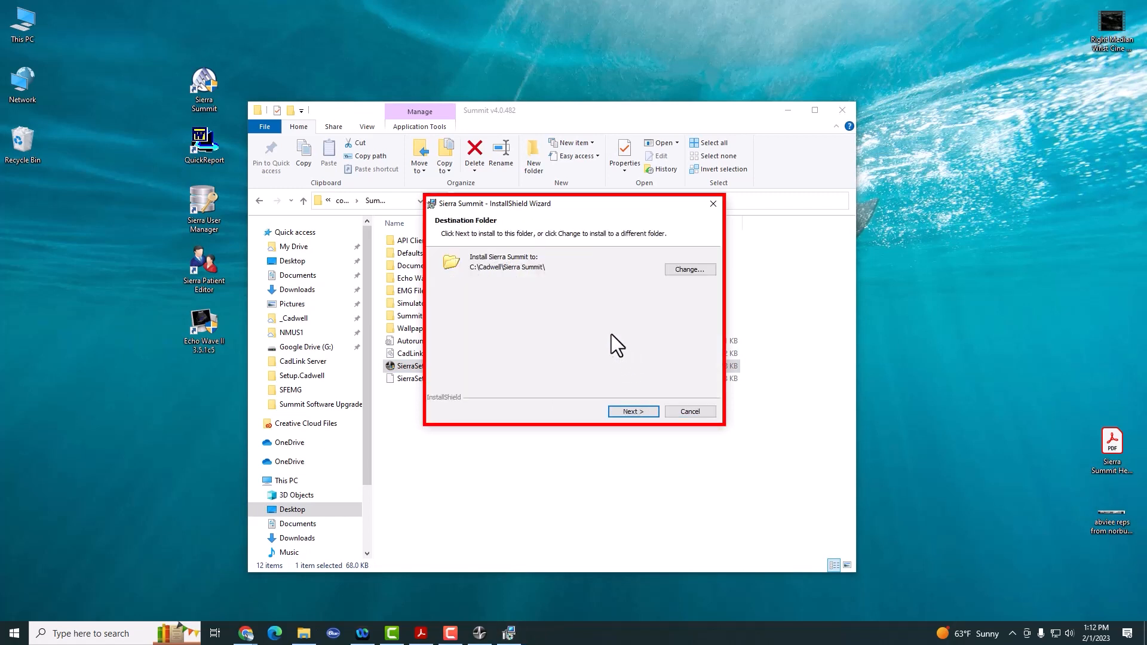
mouse_move(486, 296)
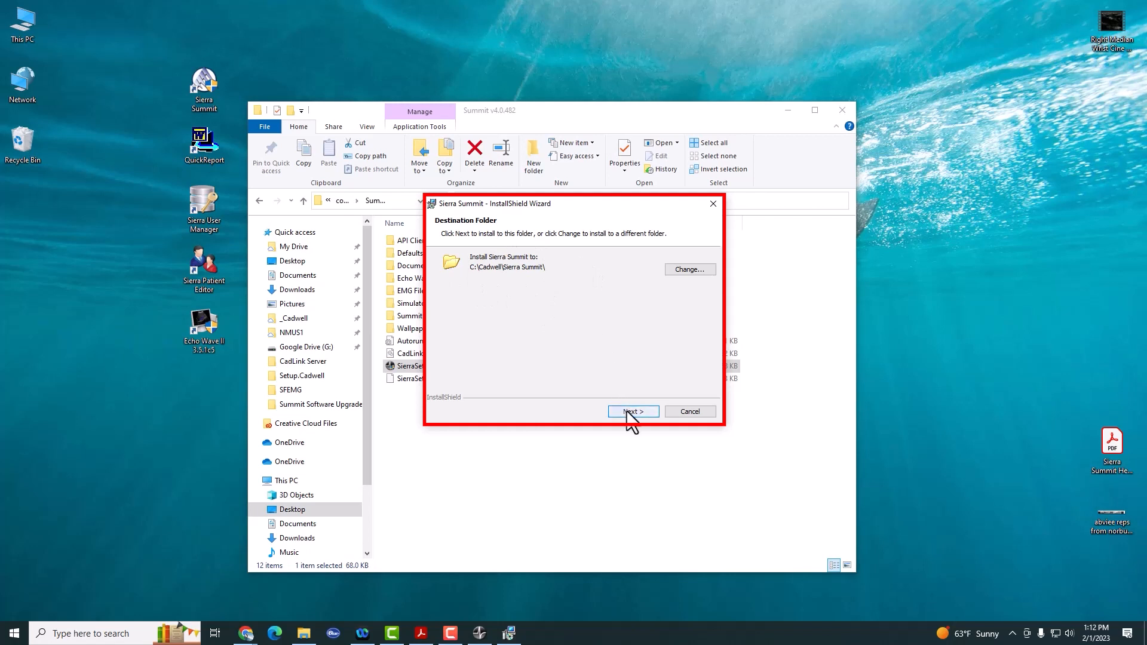
Install Sierra Summit to the default C:\Cadwell\Sierra Summit\ folder and finish the wizard.
left_click(632, 411)
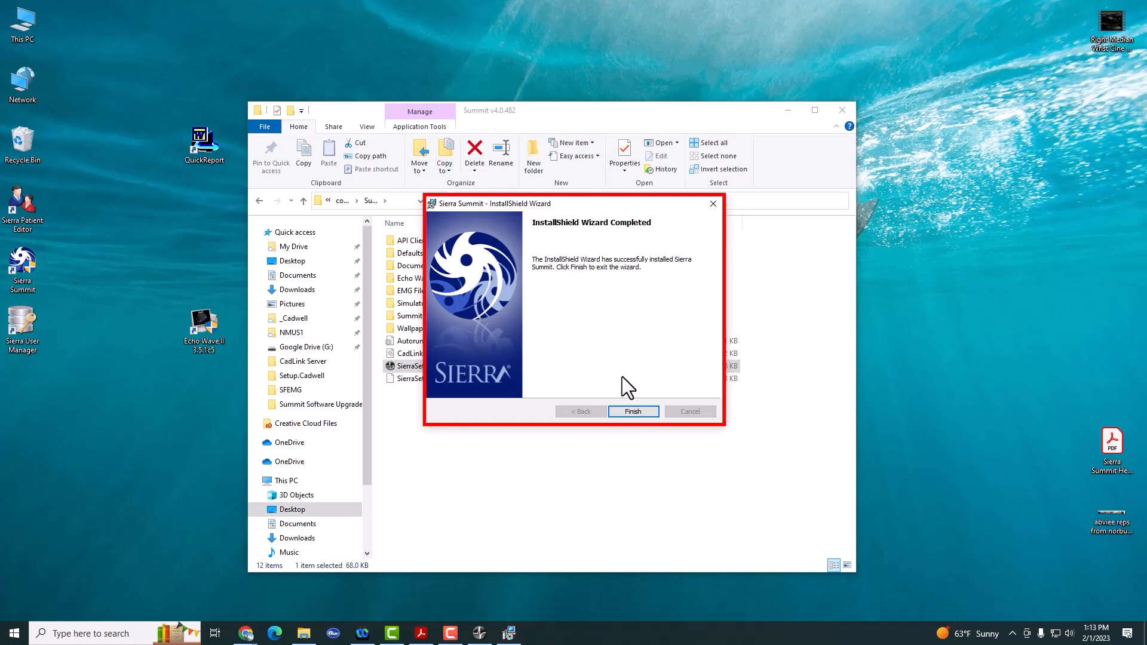
left_click(632, 411)
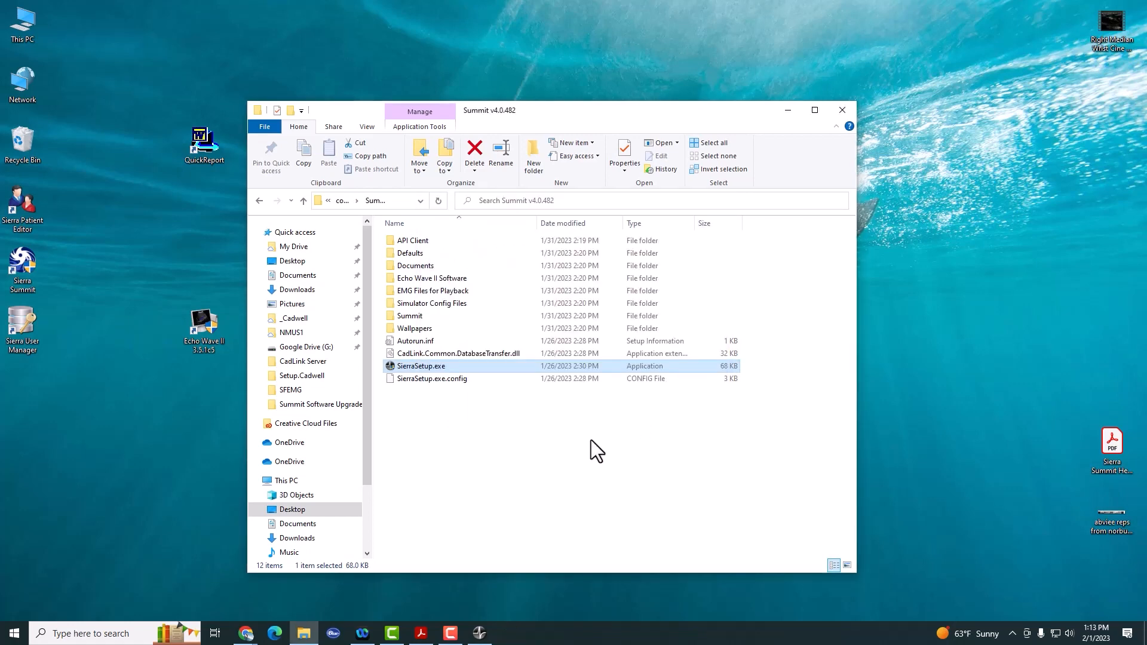
Complete the Device Driver Installation Wizard so both Cadwell drivers are ready to use.
double_click(420, 366)
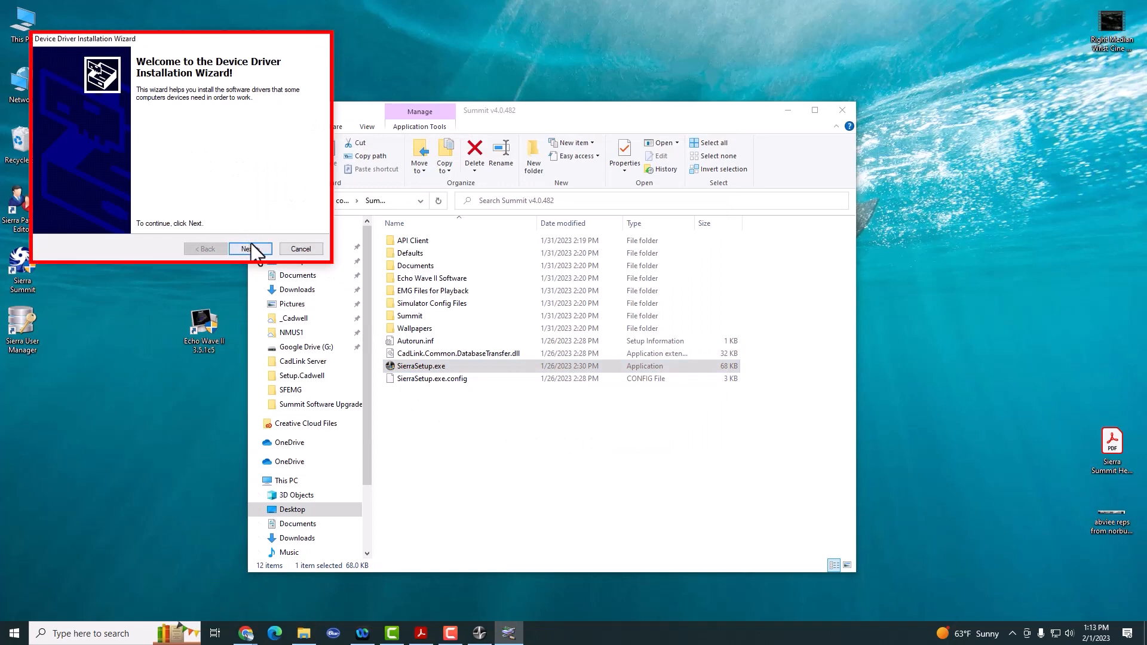
left_click(250, 248)
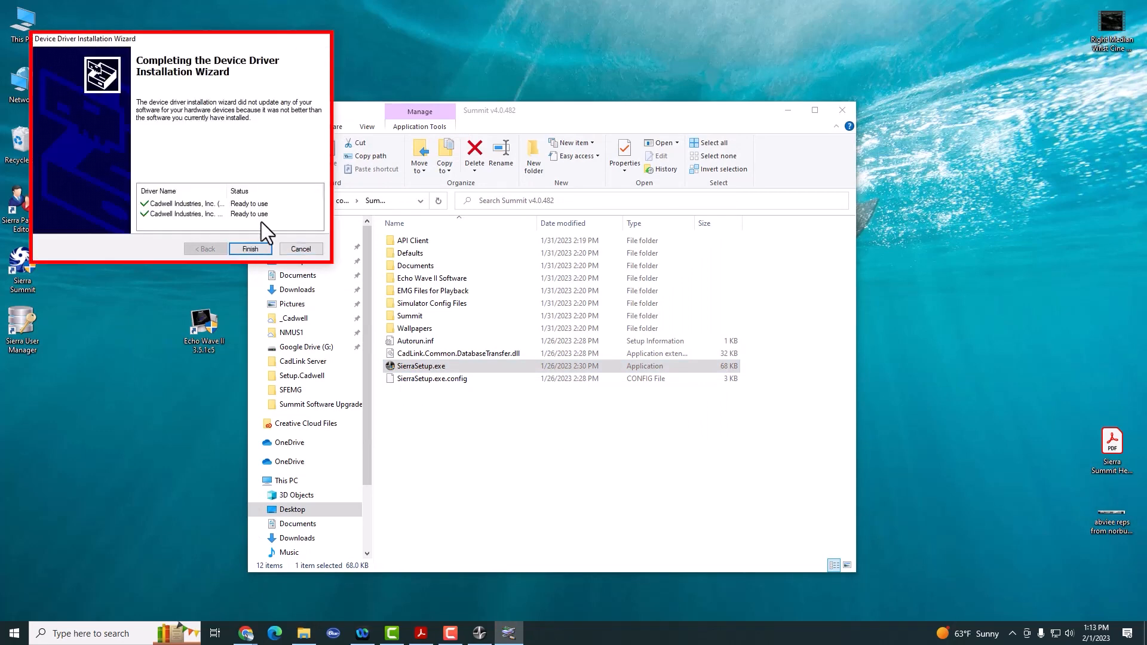
left_click(250, 249)
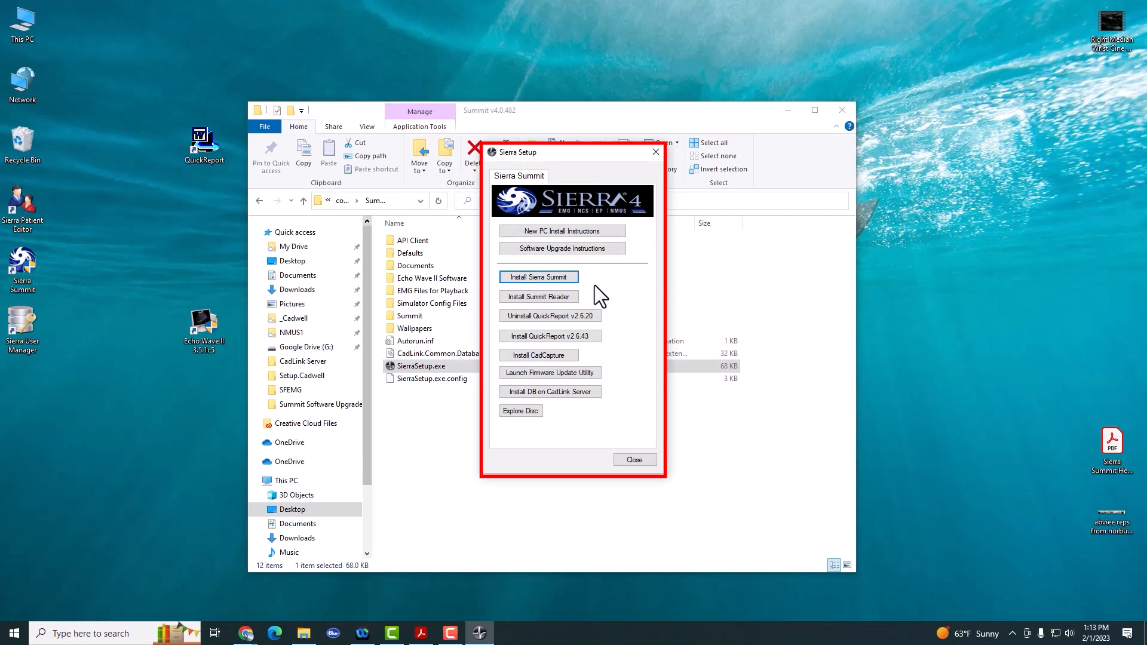
mouse_move(642, 339)
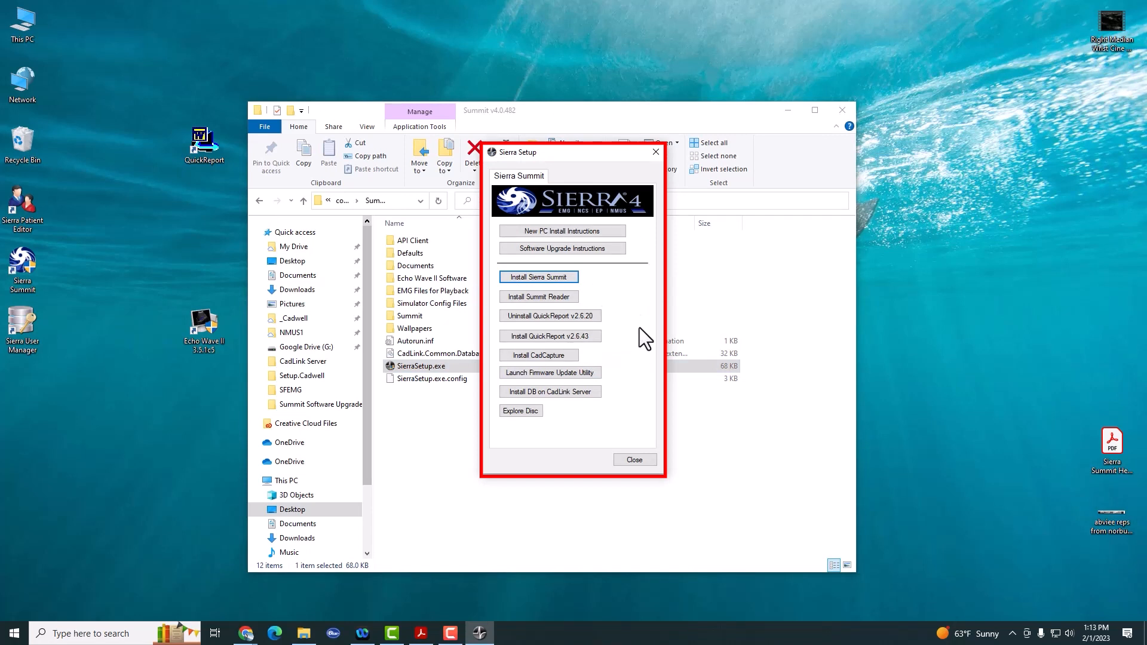
mouse_move(618, 352)
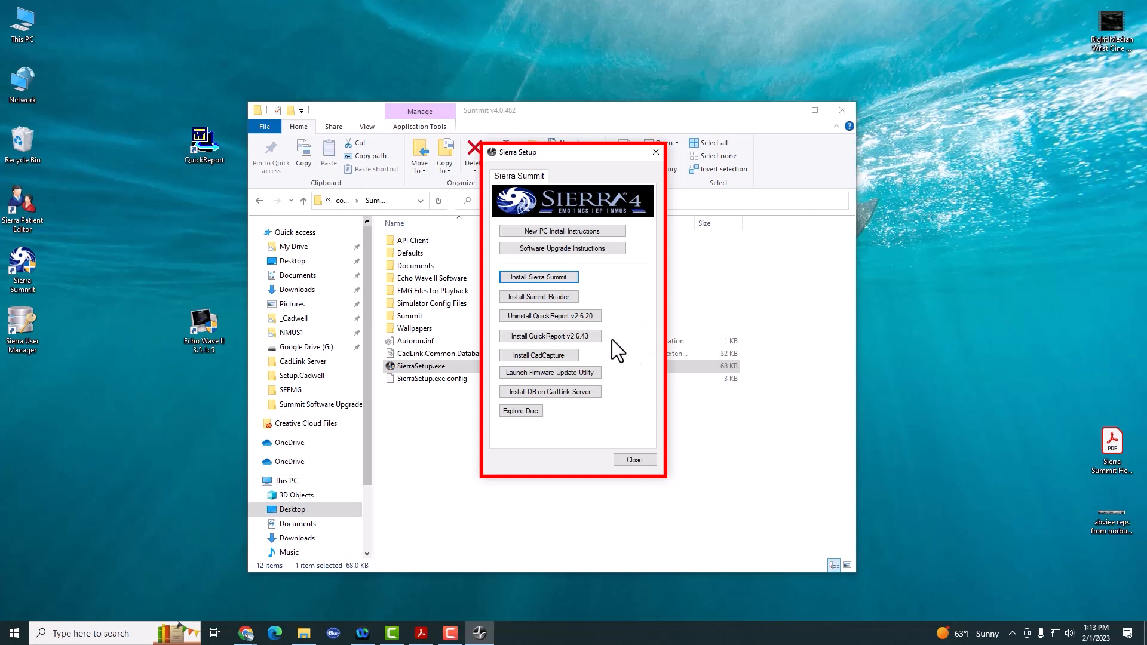
mouse_move(537, 322)
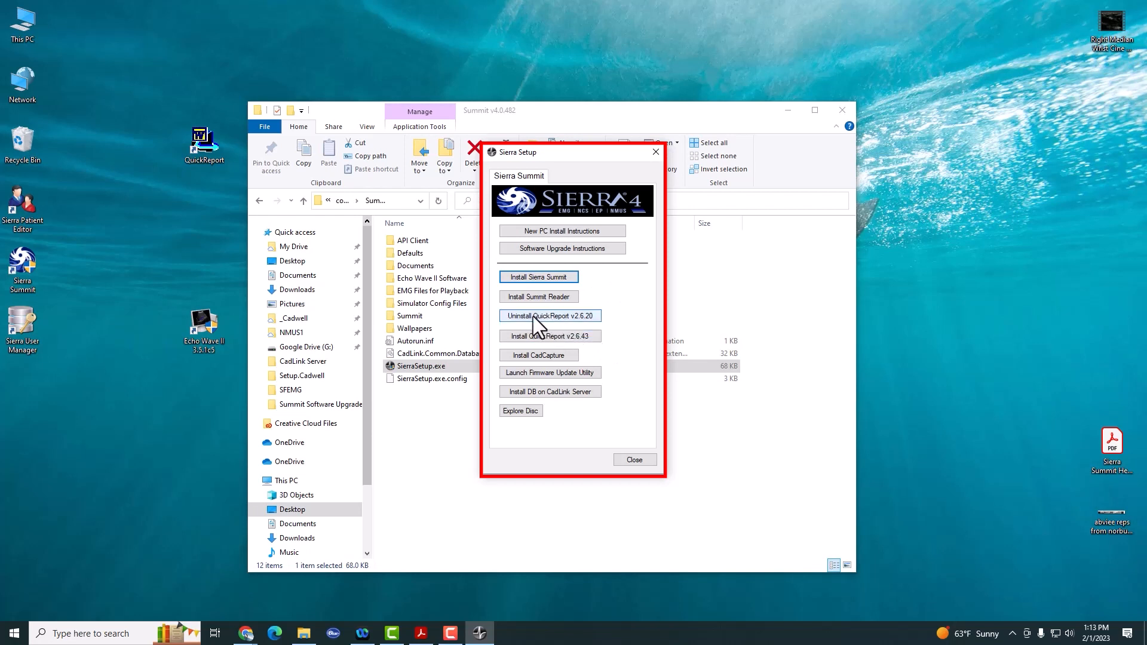
mouse_move(618, 351)
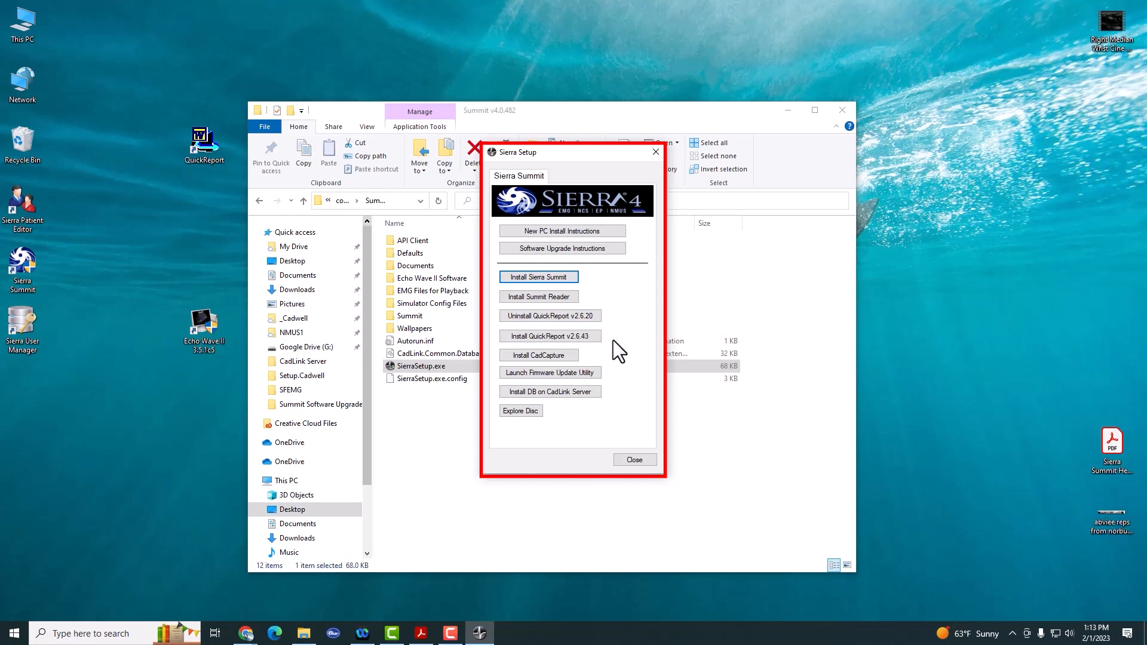
mouse_move(550, 336)
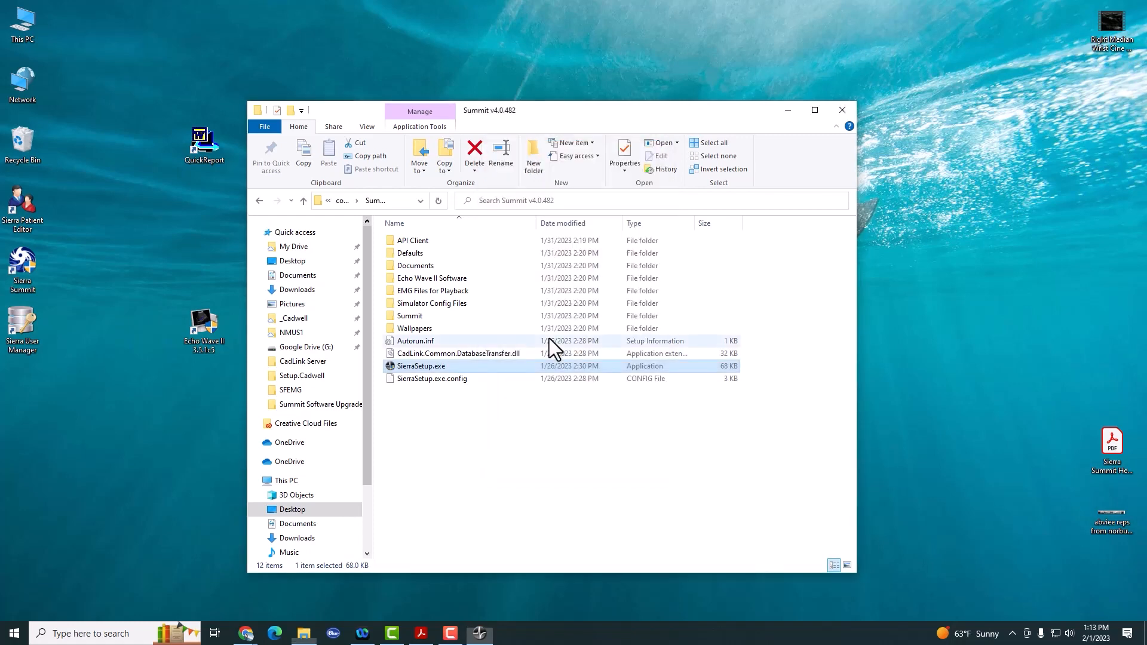
Install QuickReport v2.6.43 to the default Cadwell QuickReport folder and finish the wizard.
double_click(420, 366)
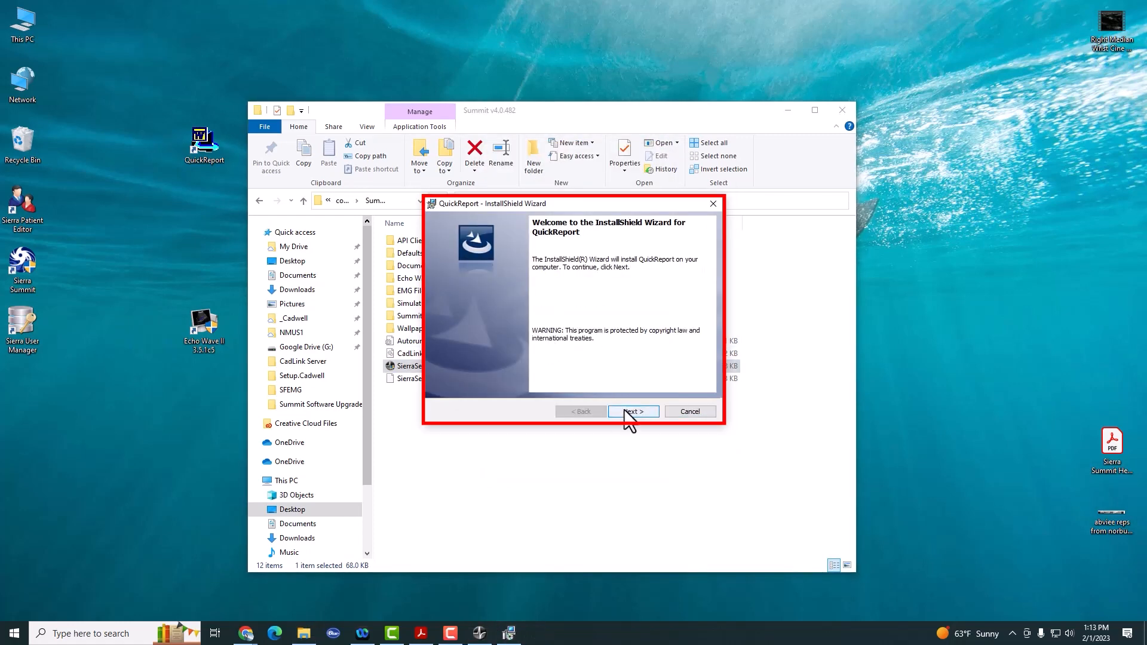
left_click(631, 411)
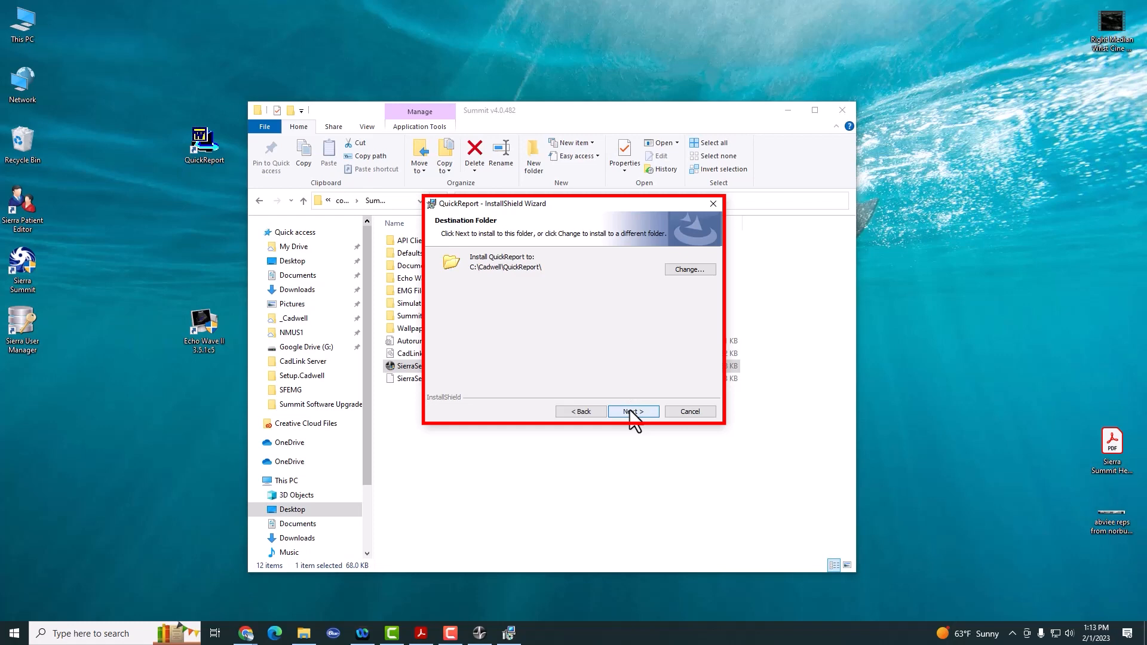
left_click(632, 412)
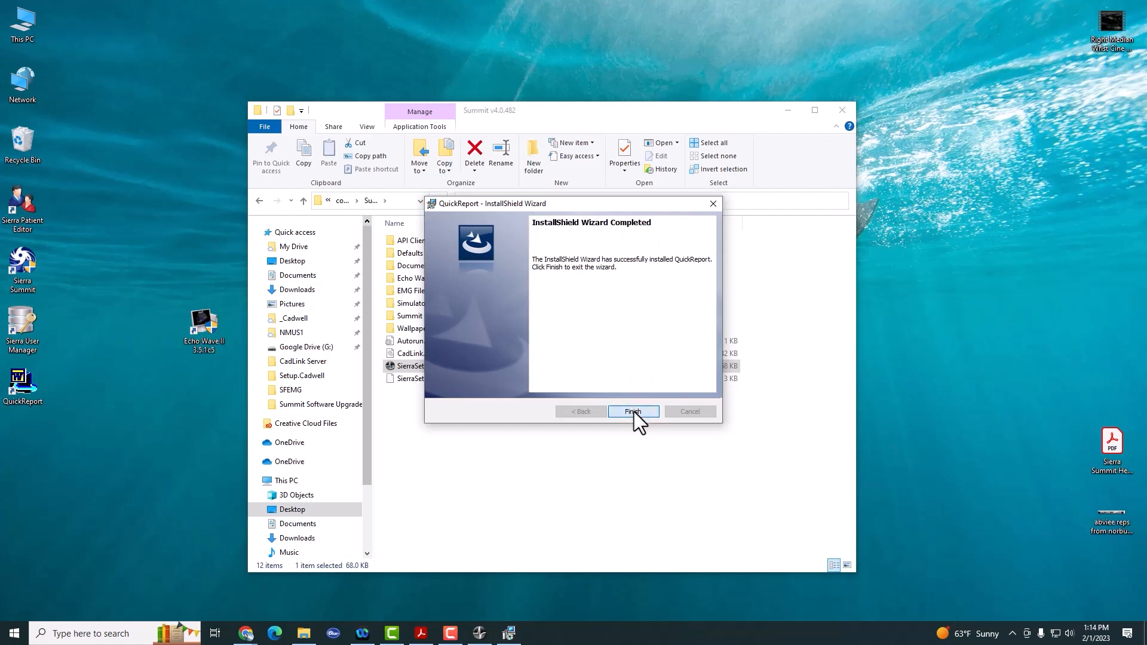
left_click(632, 411)
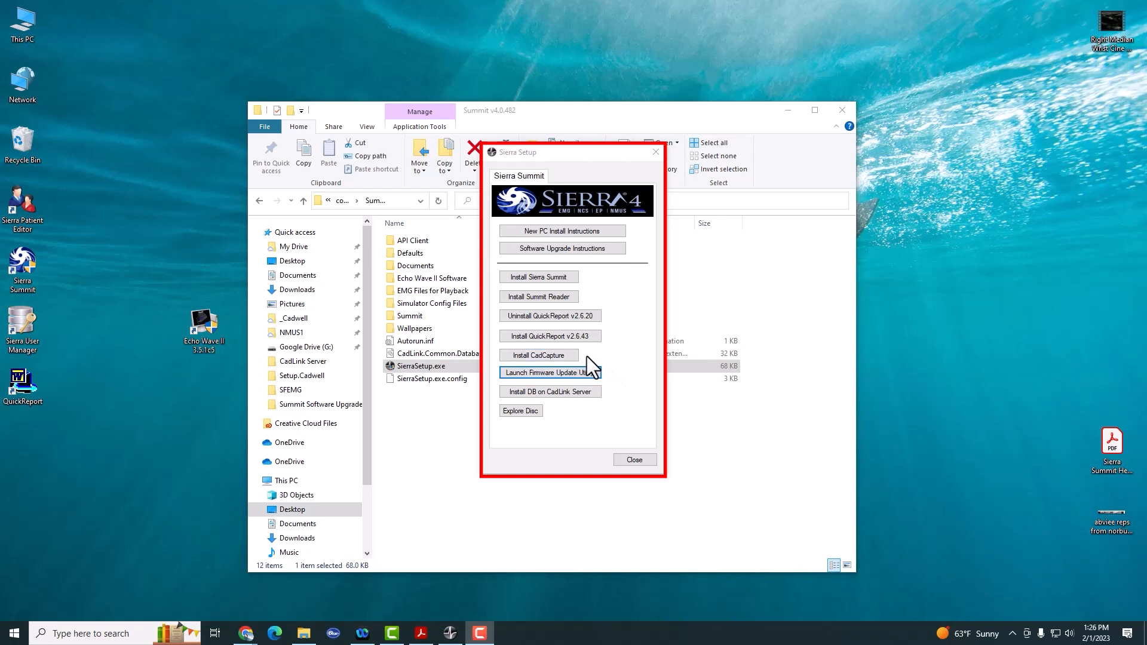
mouse_move(609, 384)
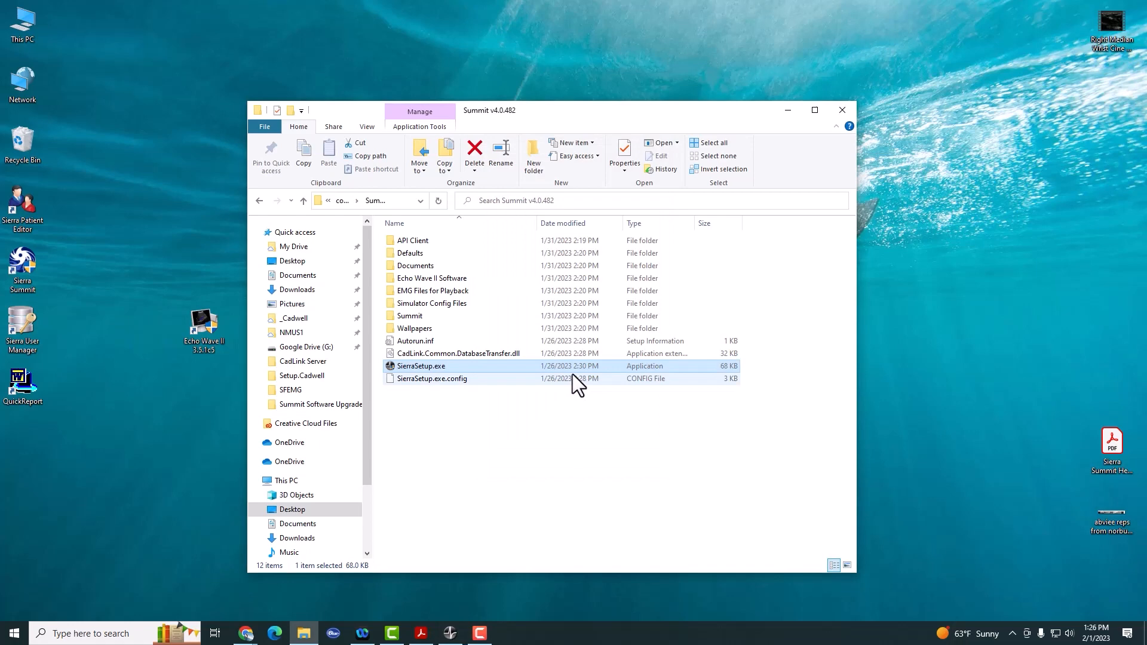
Verify each controller's current firmware matches its supported version in the CPIN updater, then close it.
double_click(420, 365)
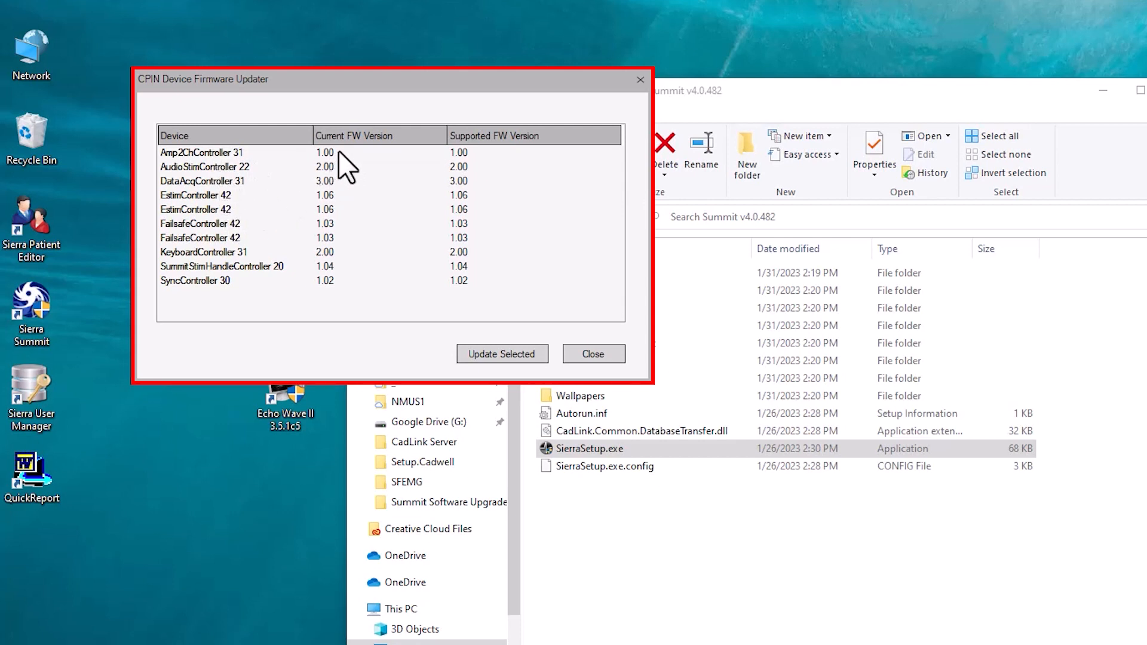
mouse_move(468, 175)
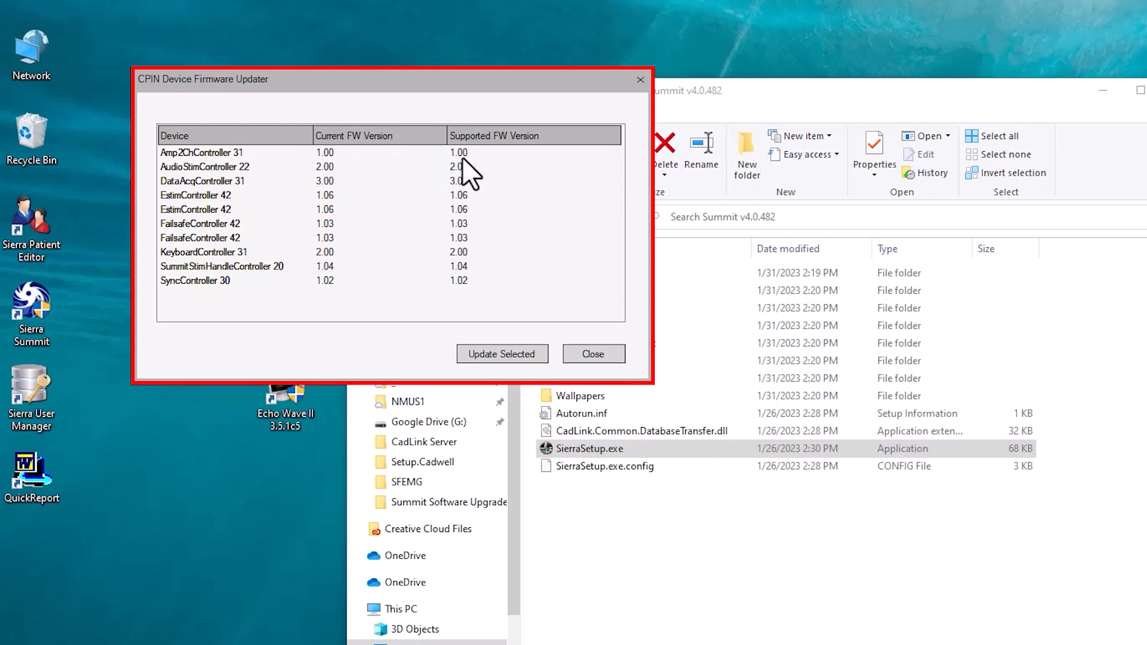
mouse_move(428, 164)
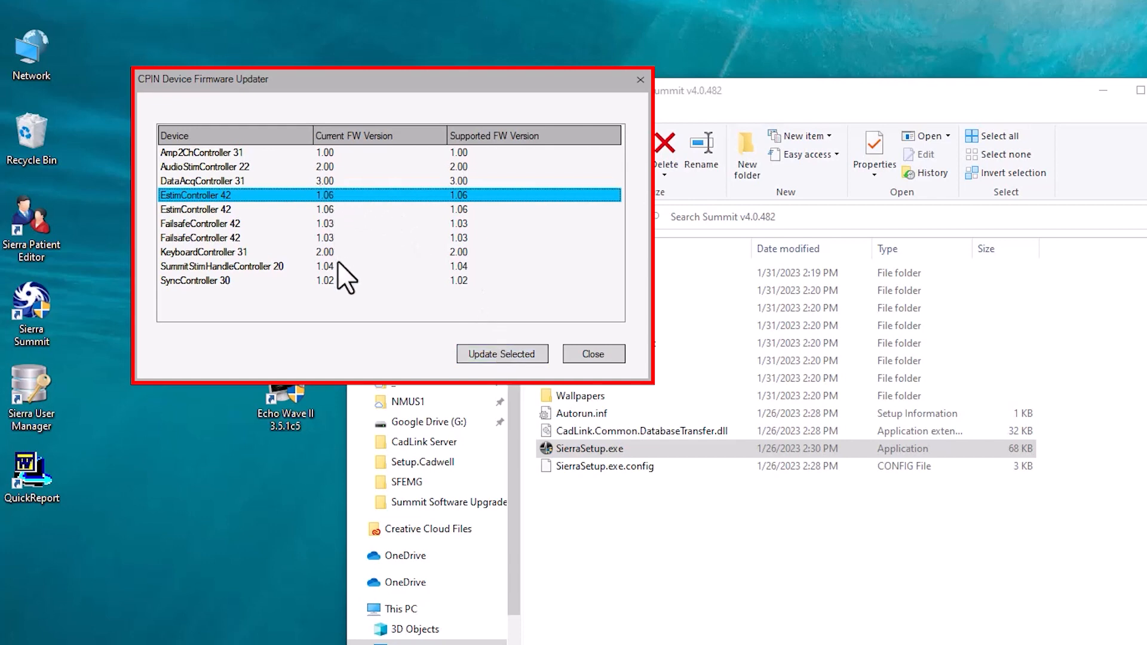
mouse_move(487, 300)
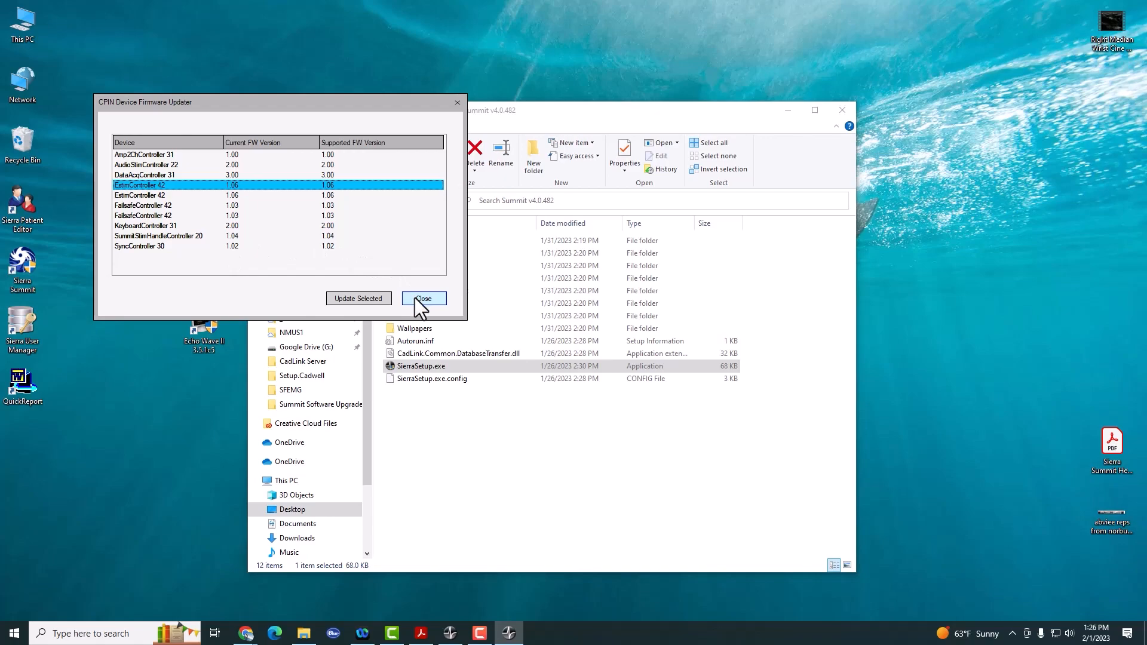
left_click(423, 299)
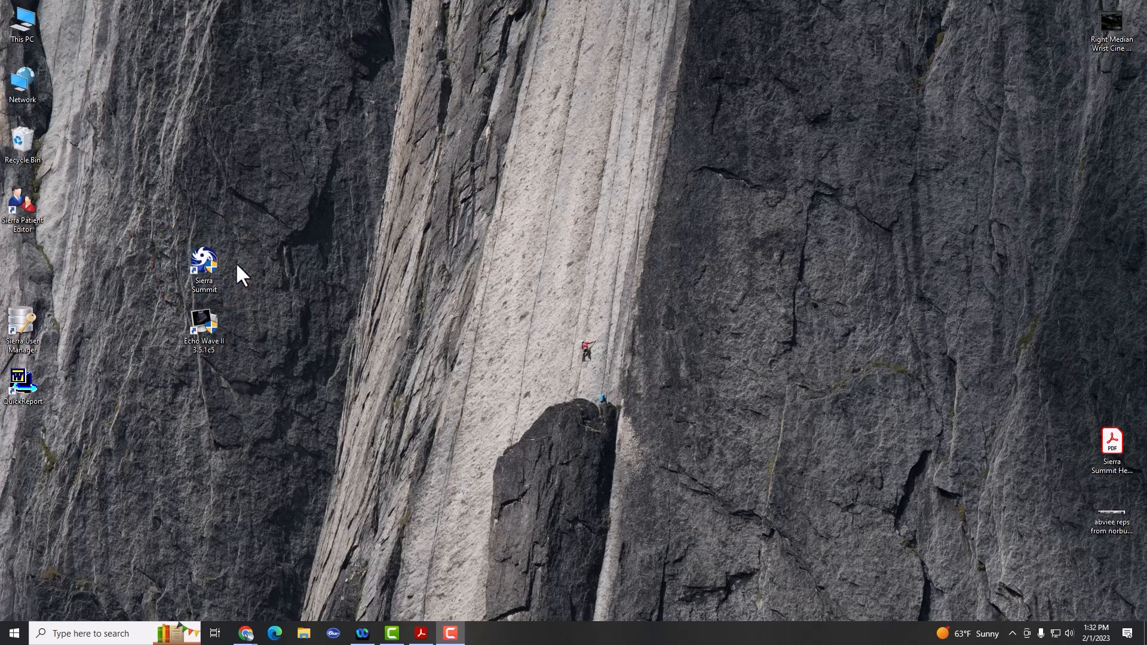
Launch Sierra Summit 4.0.482 from its desktop shortcut.
left_click(205, 269)
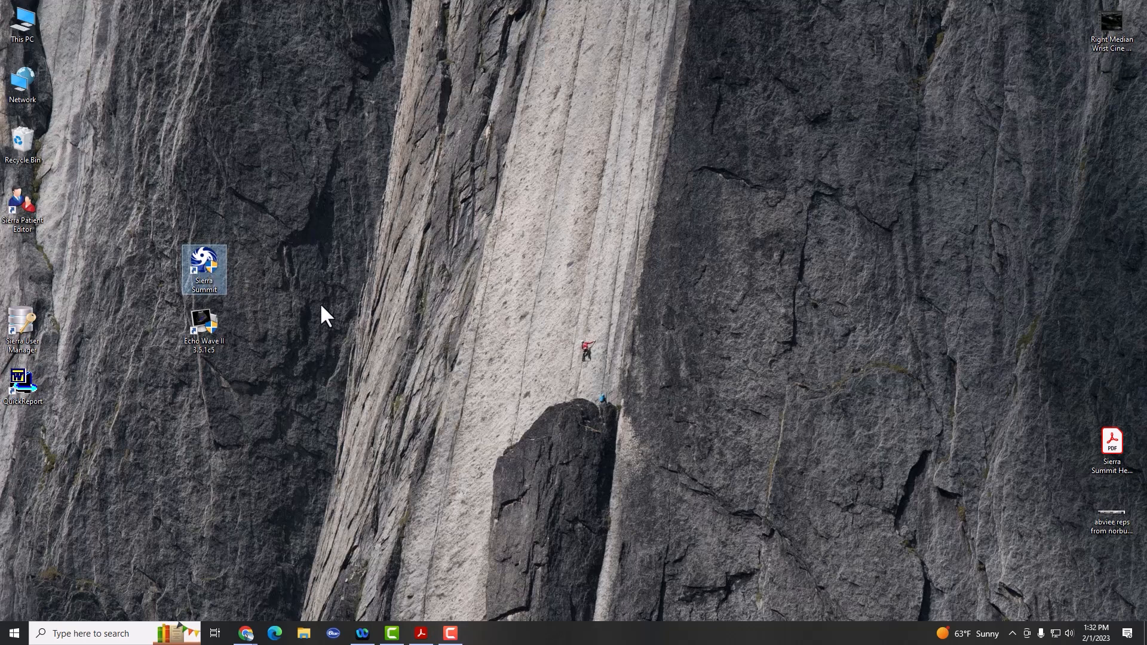
double_click(205, 269)
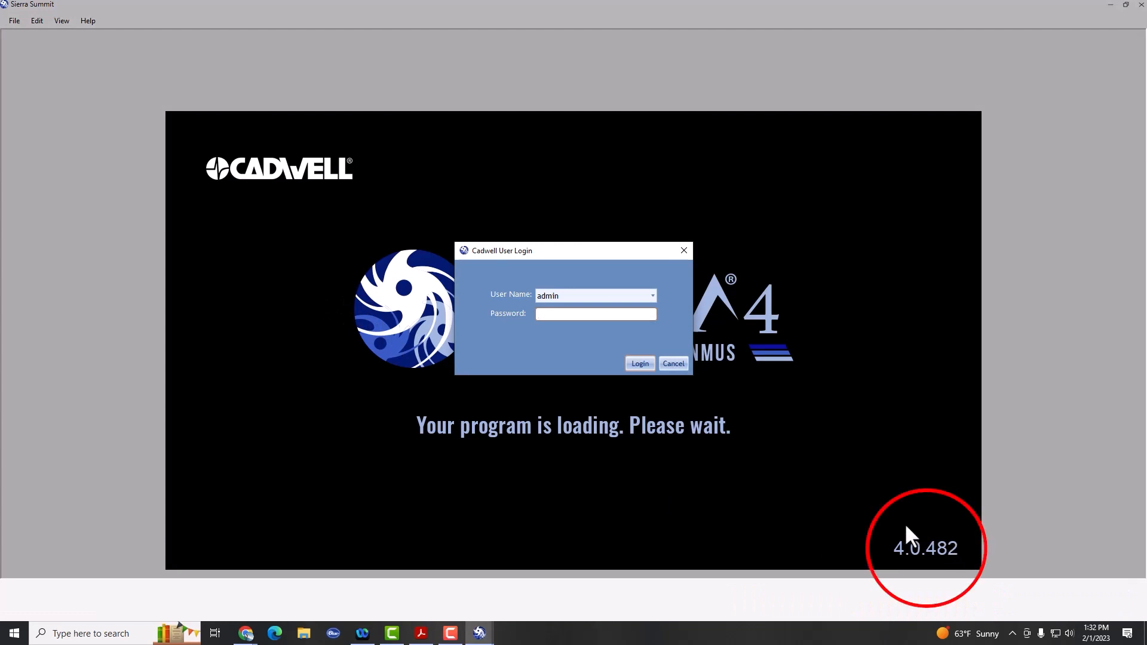
Enter the admin password and log in to reach the Studies screen.
left_click(595, 313)
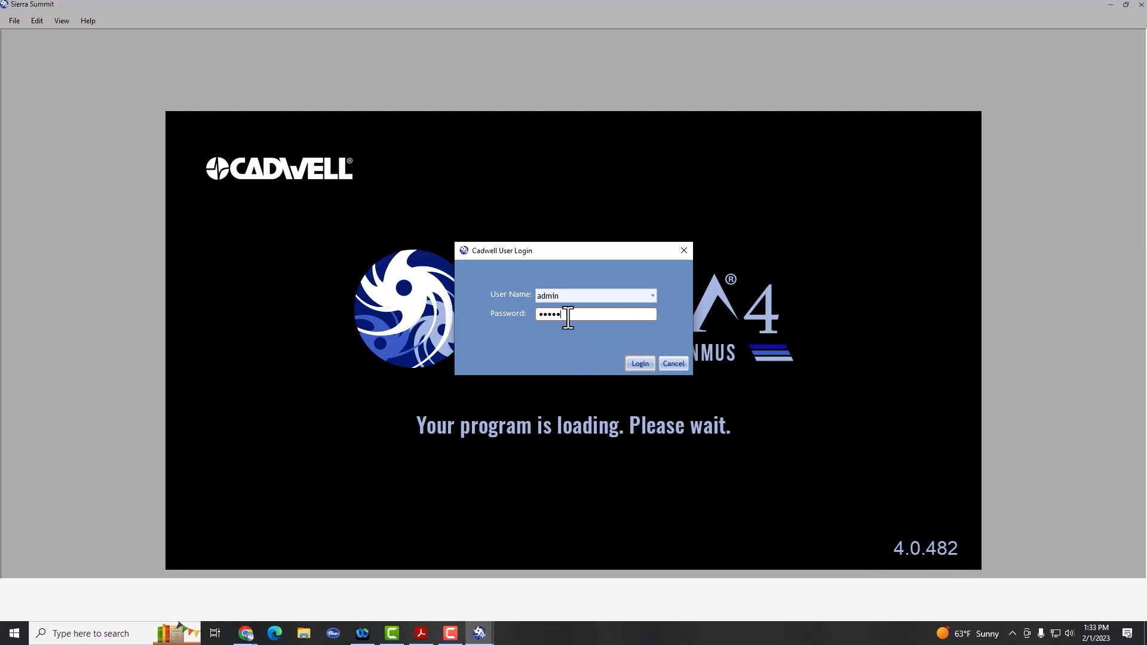
left_click(639, 363)
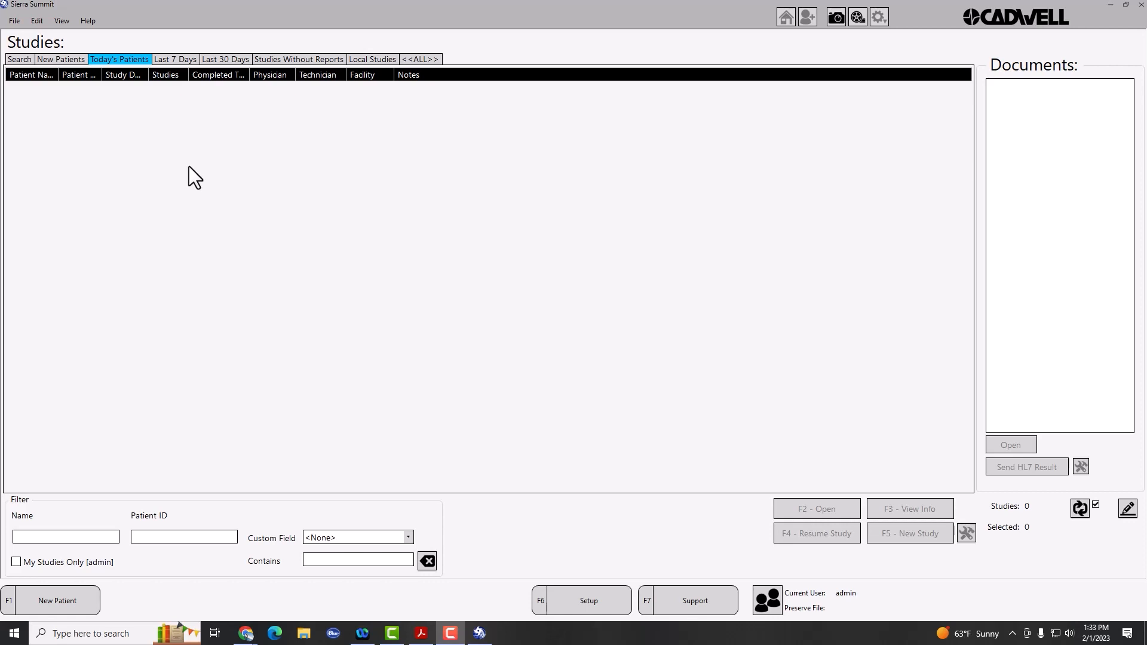
Set Study Review window layout to the new 'Docked' layout under View > Window Layout.
left_click(60, 20)
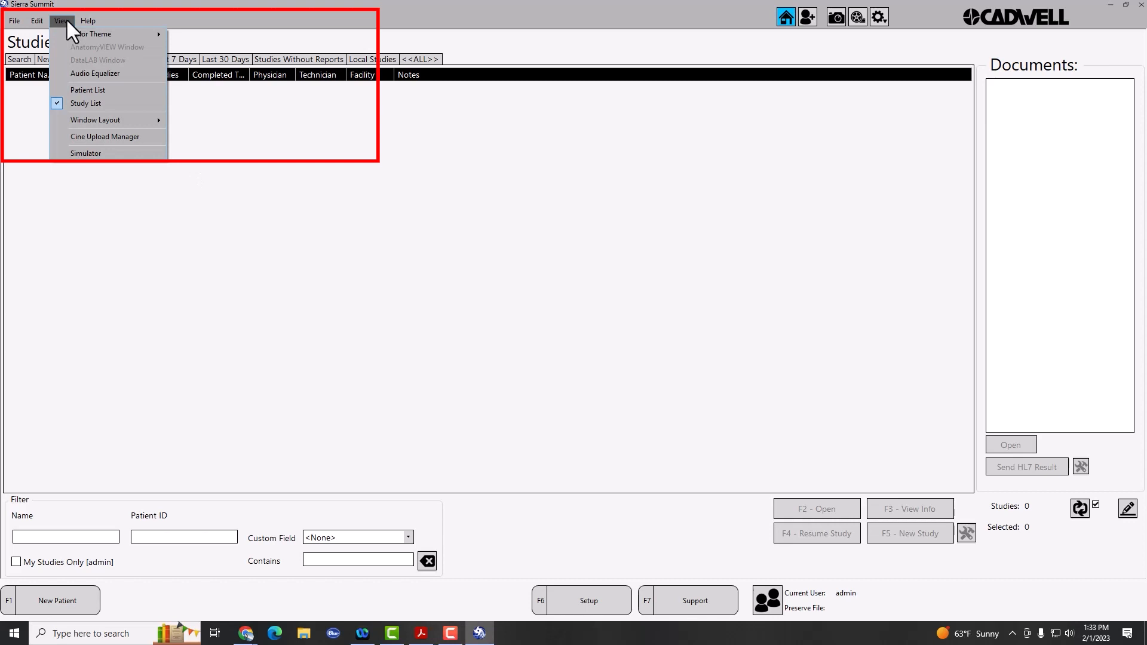
mouse_move(95, 120)
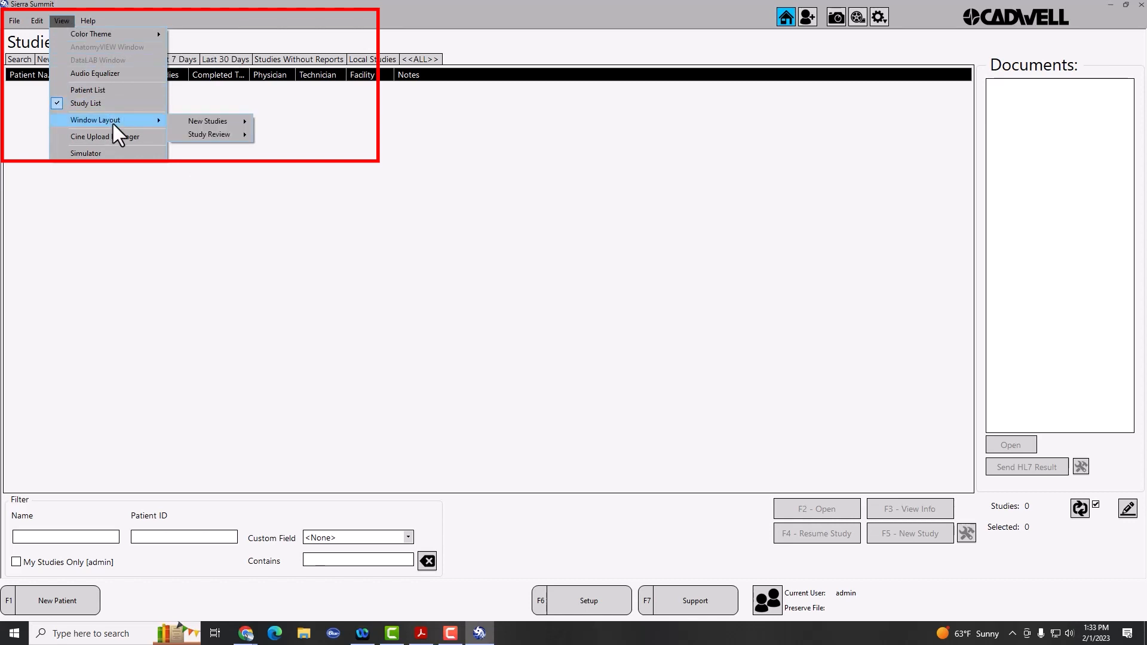
mouse_move(207, 120)
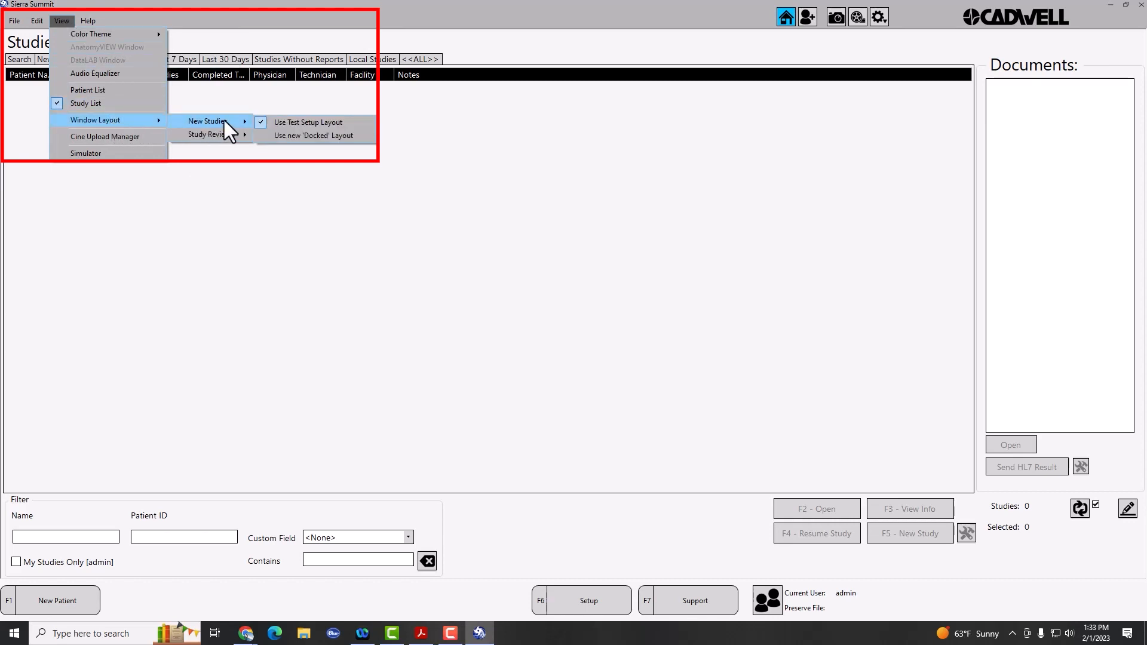
mouse_move(291, 145)
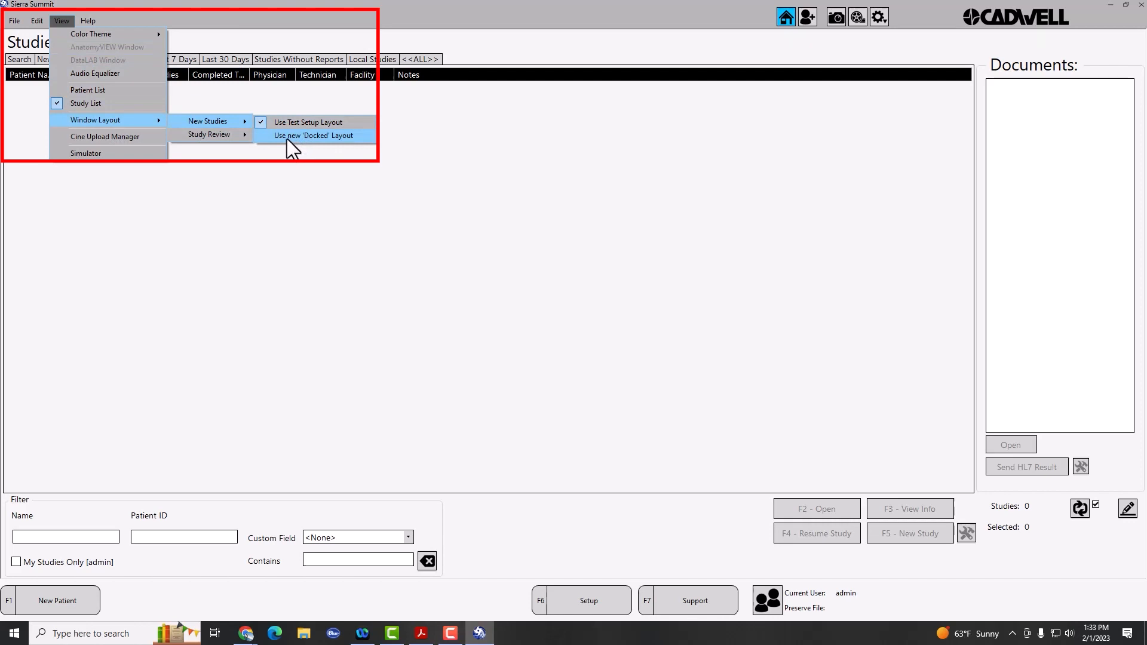
left_click(313, 136)
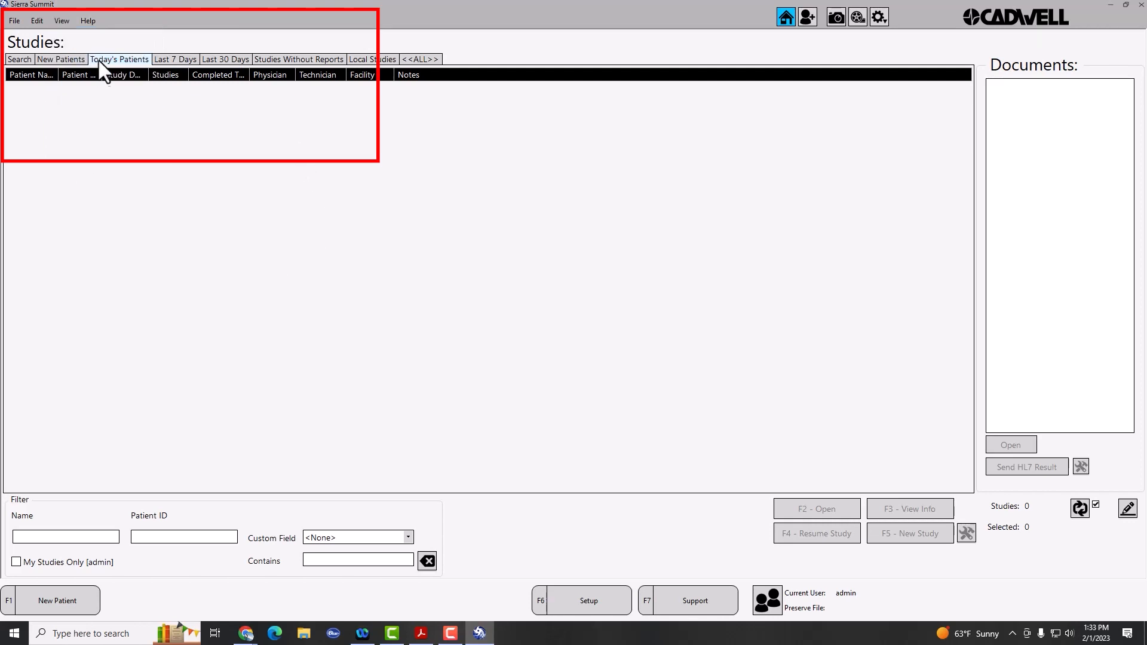
left_click(61, 20)
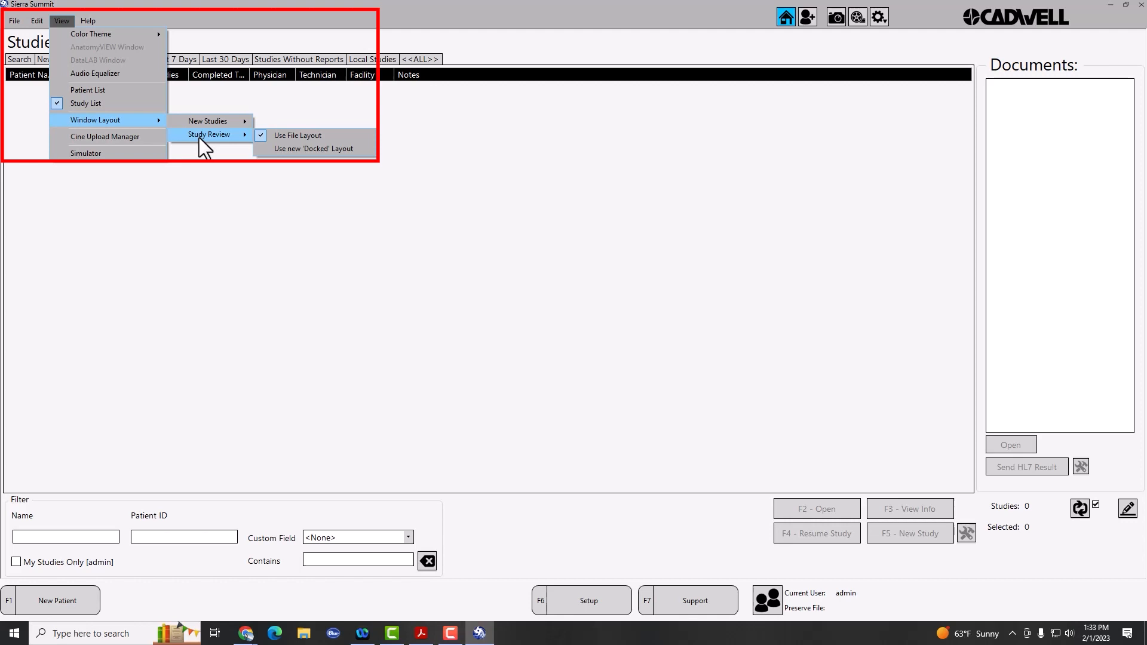
mouse_move(314, 148)
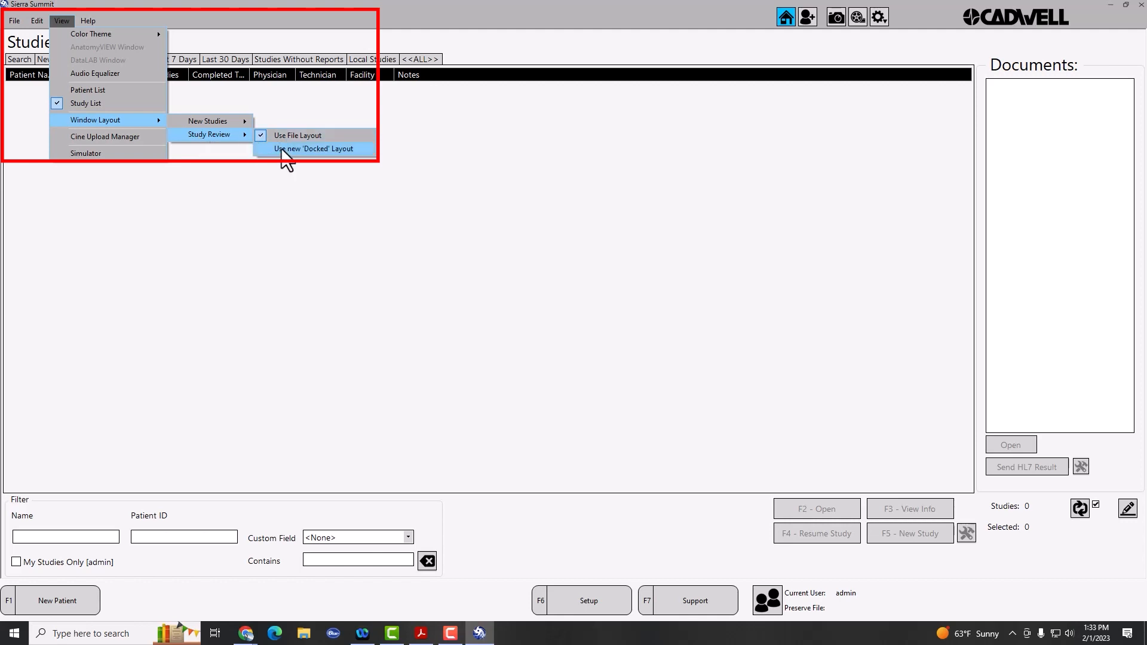
mouse_move(297, 135)
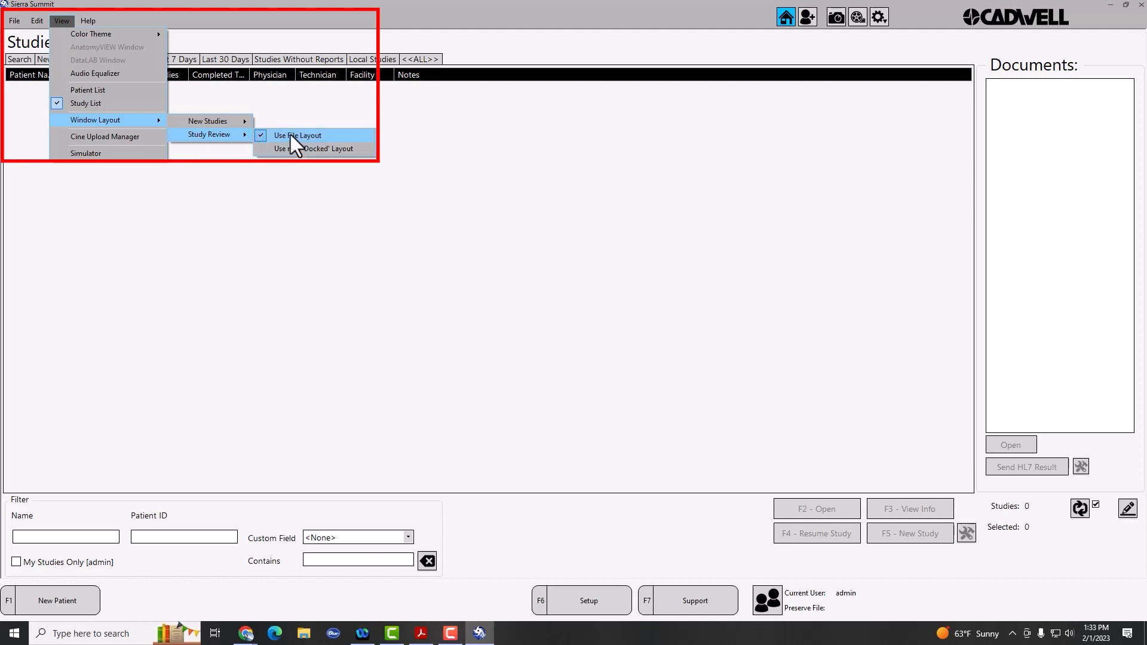
mouse_move(292, 159)
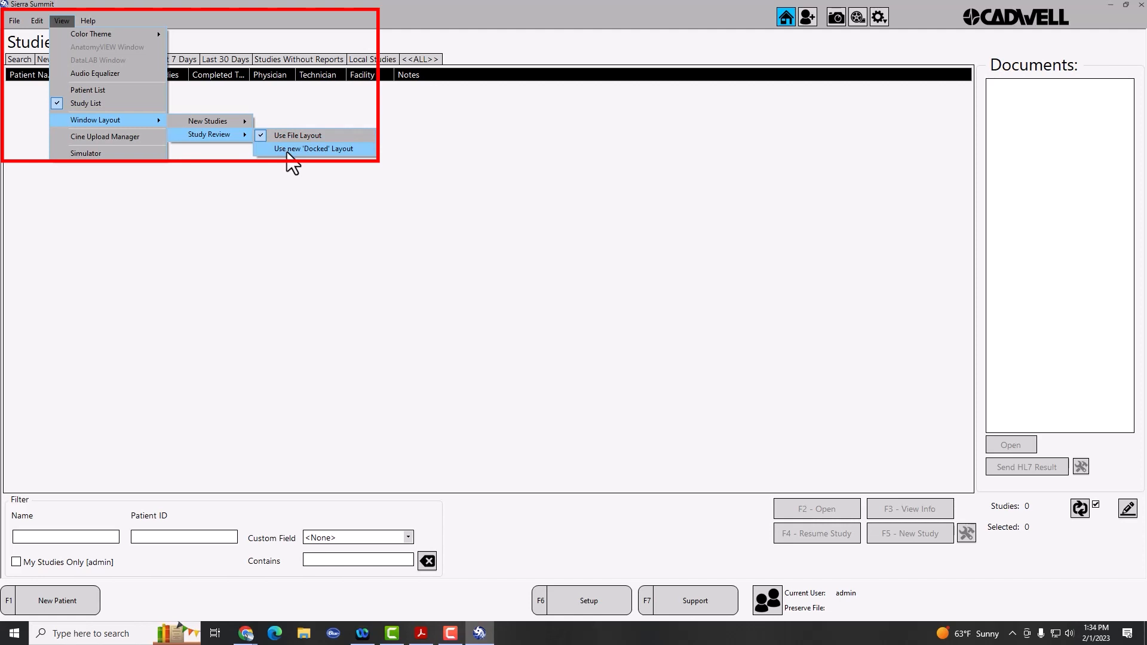
left_click(312, 149)
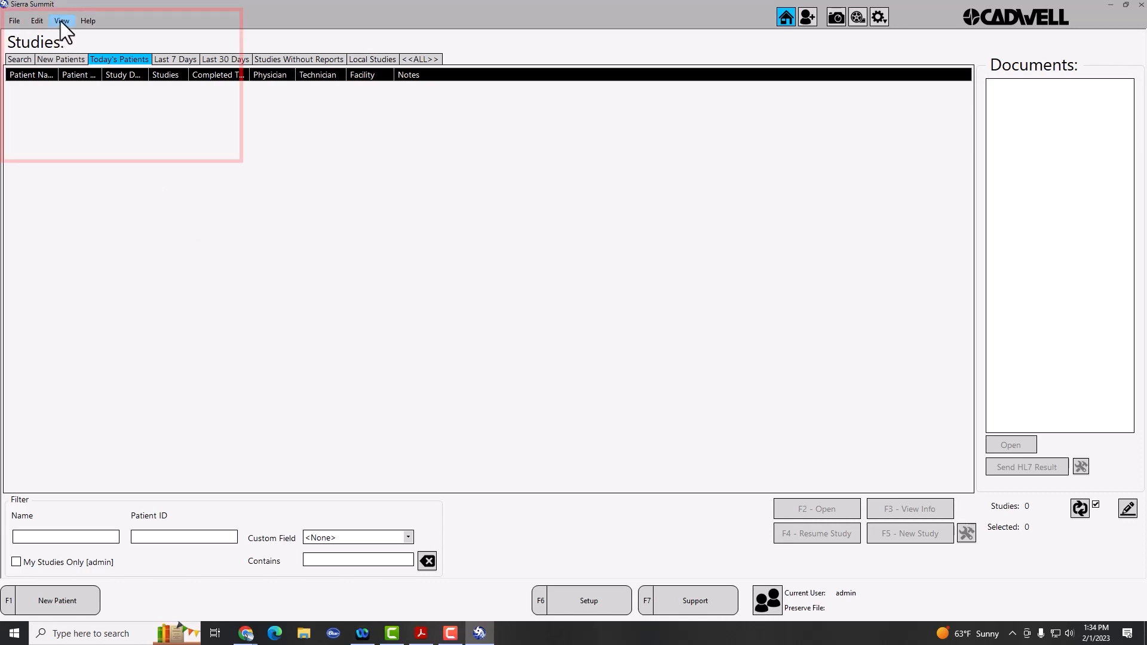
Switch the interface colour theme to Dark.
left_click(61, 20)
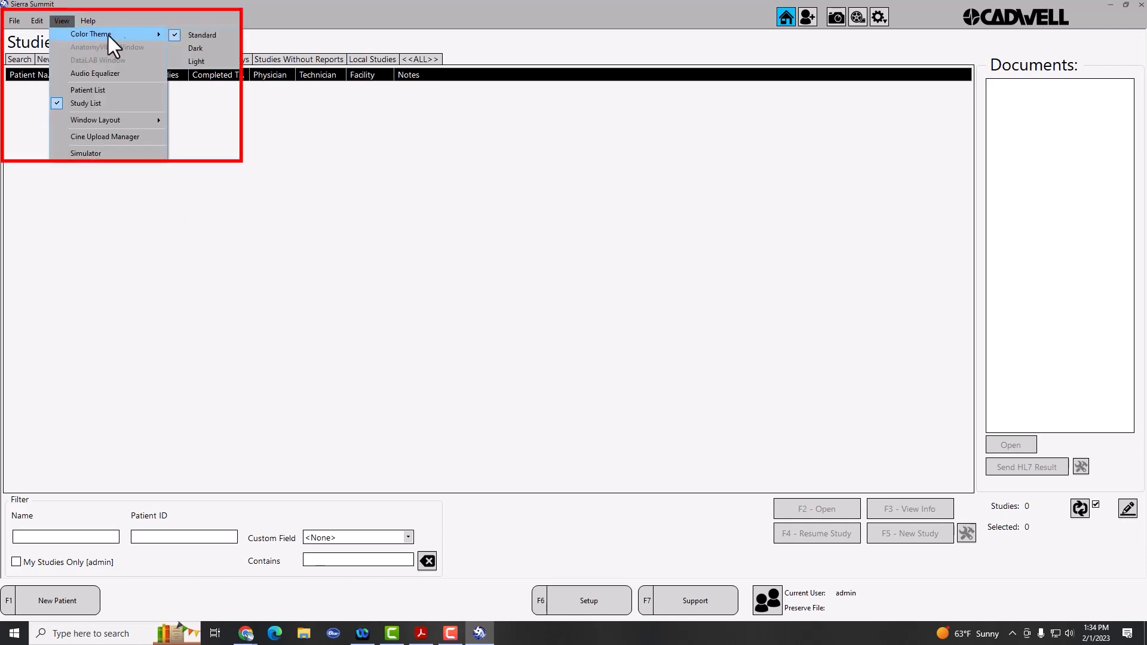
mouse_move(203, 35)
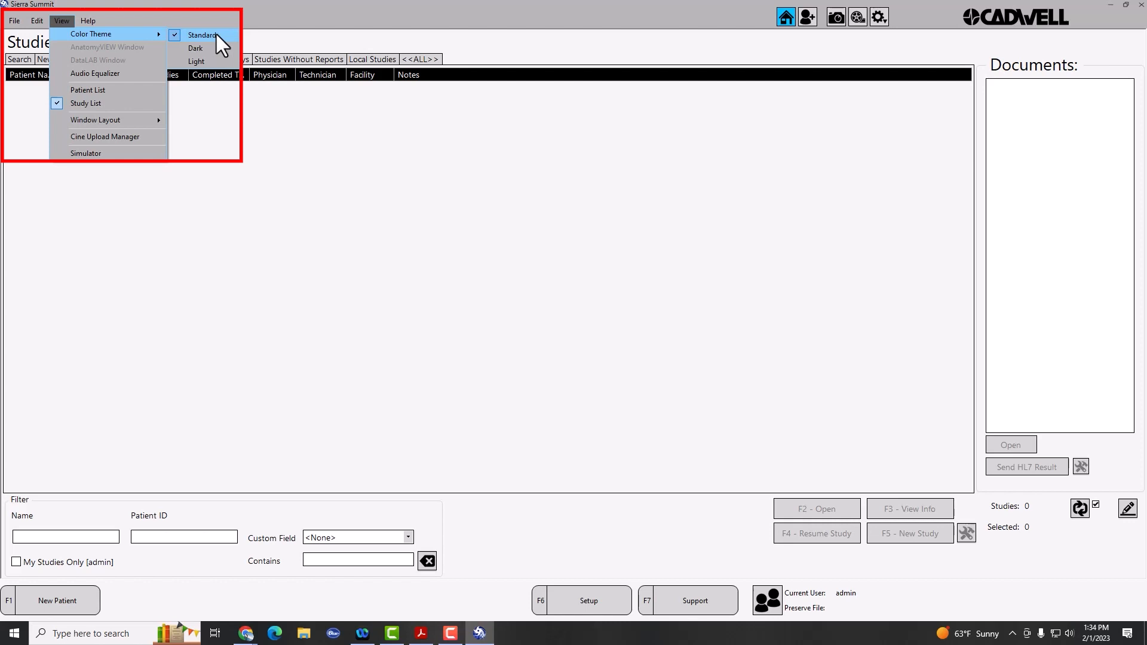
left_click(200, 35)
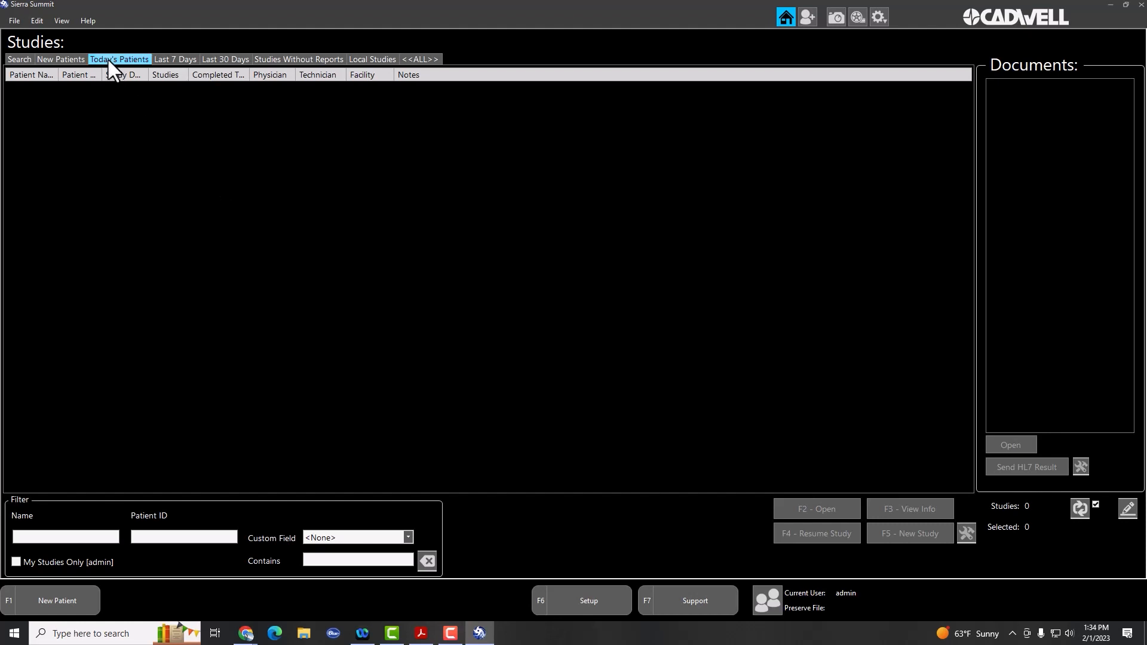
left_click(87, 20)
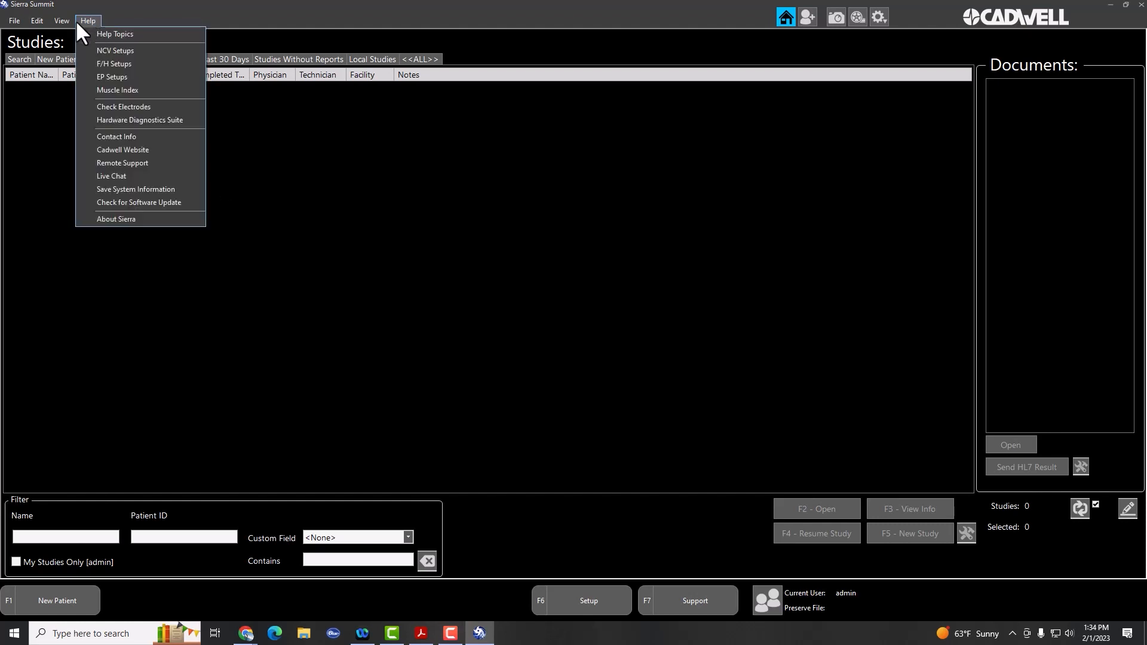
Switch the colour theme to Light and confirm Light is now checked.
left_click(61, 20)
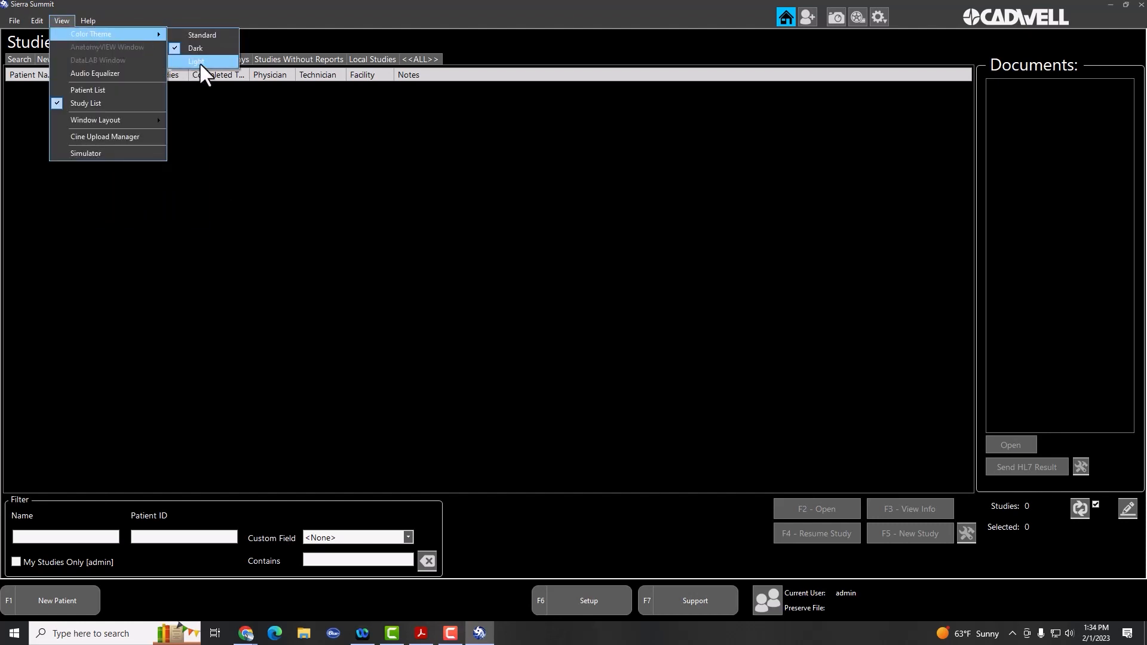
left_click(195, 61)
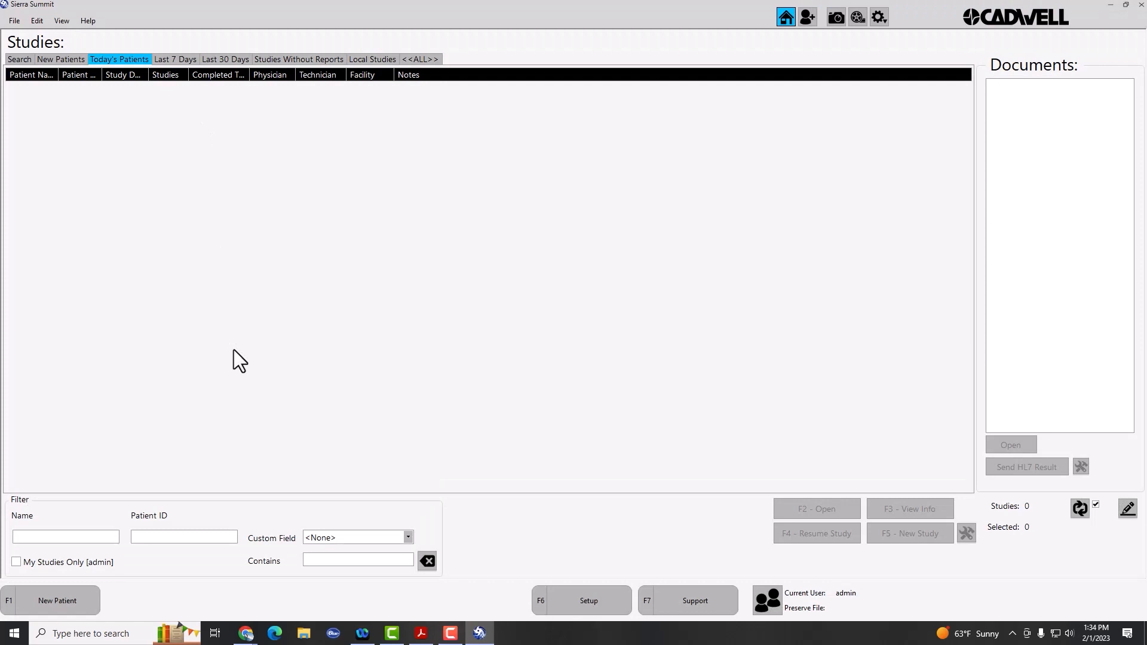
left_click(61, 20)
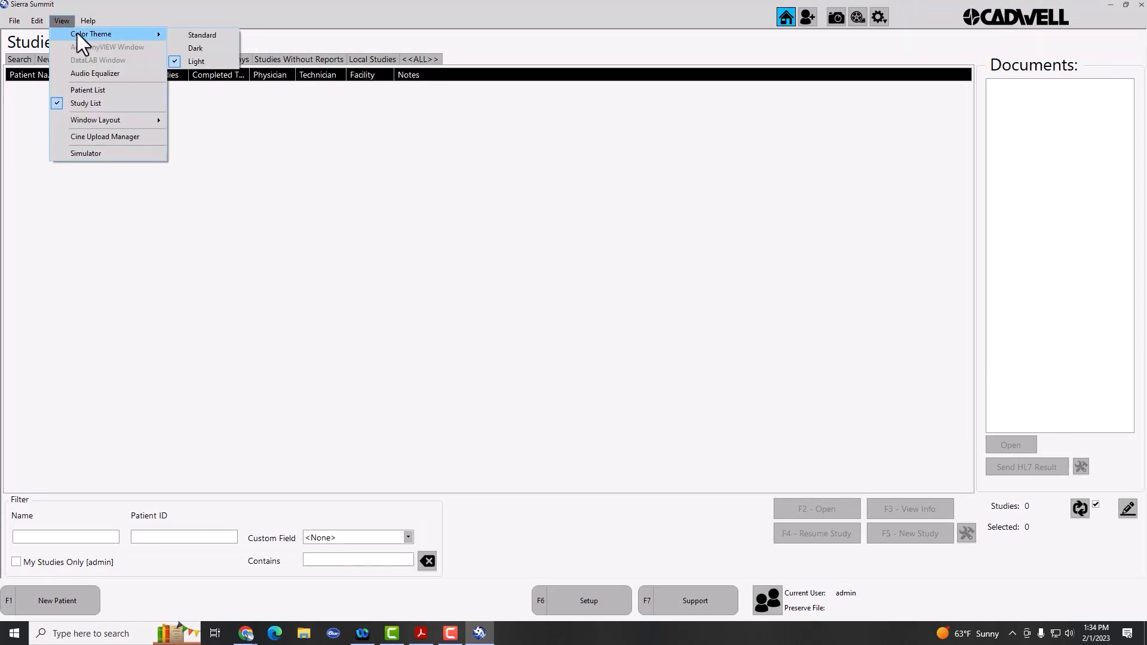
mouse_move(201, 34)
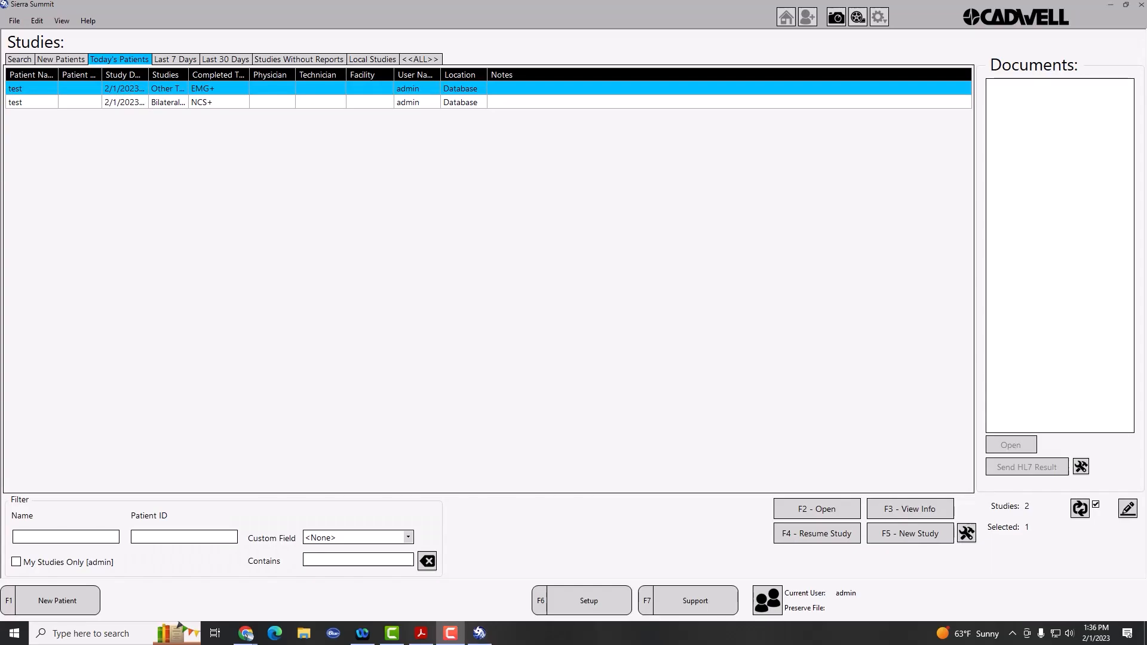
mouse_move(130, 187)
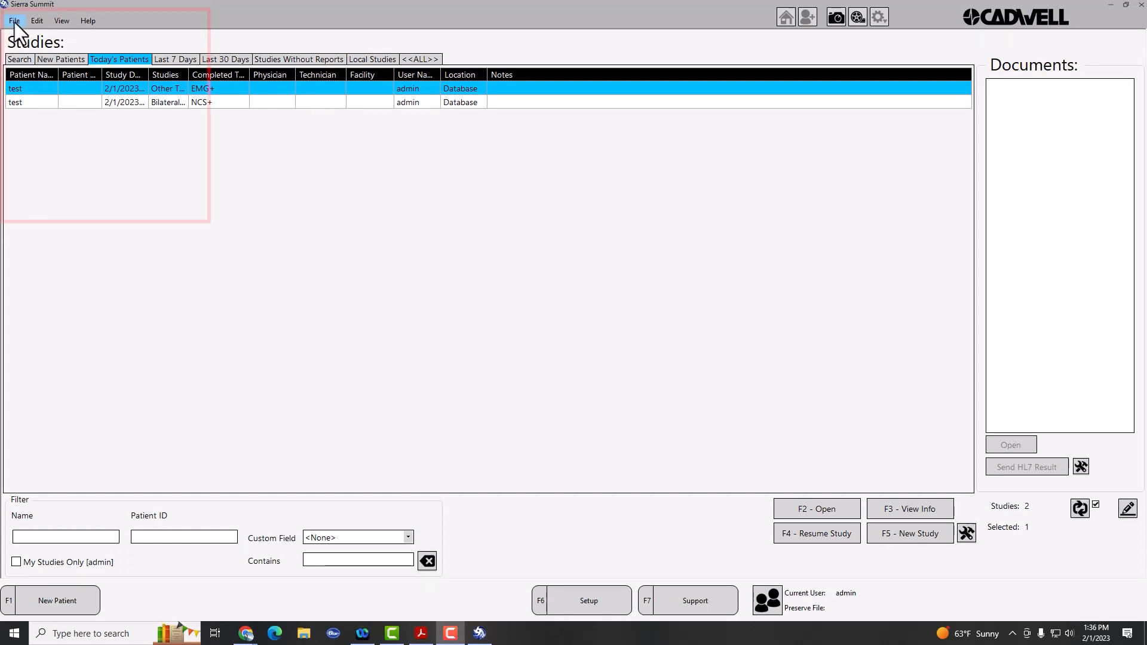
left_click(13, 20)
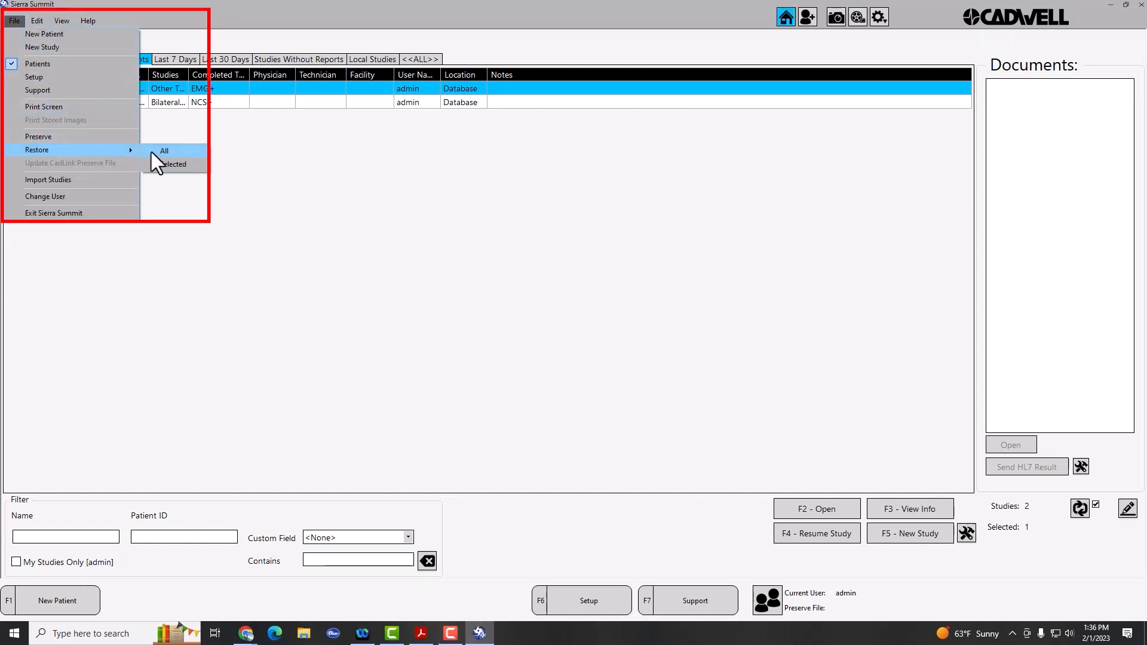
left_click(164, 151)
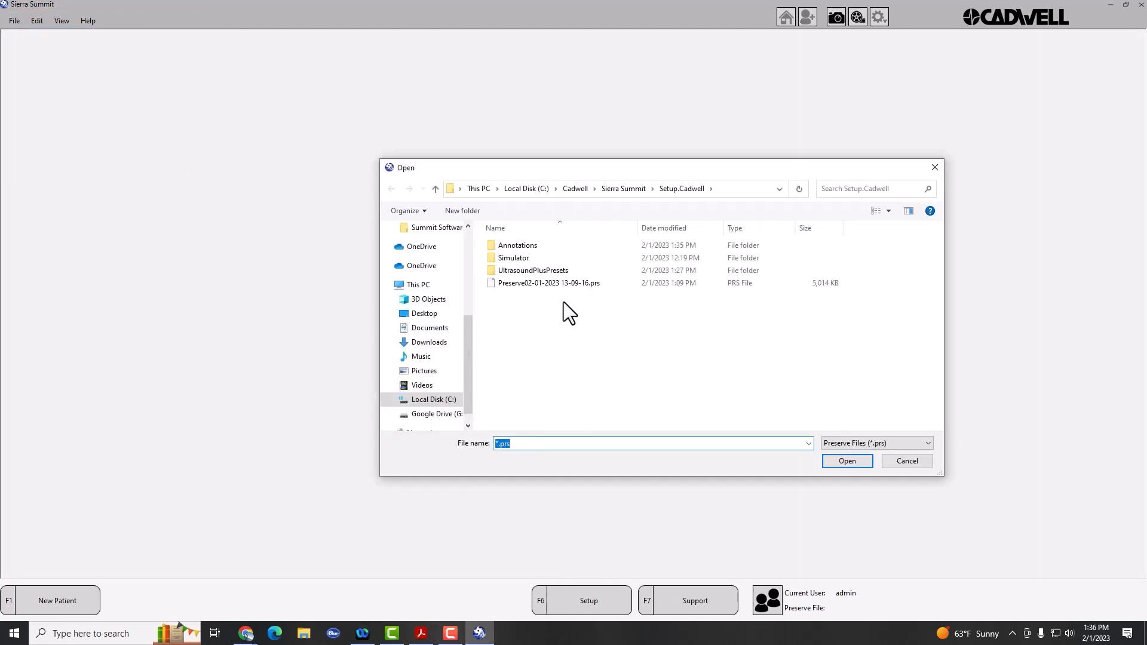
left_click(549, 283)
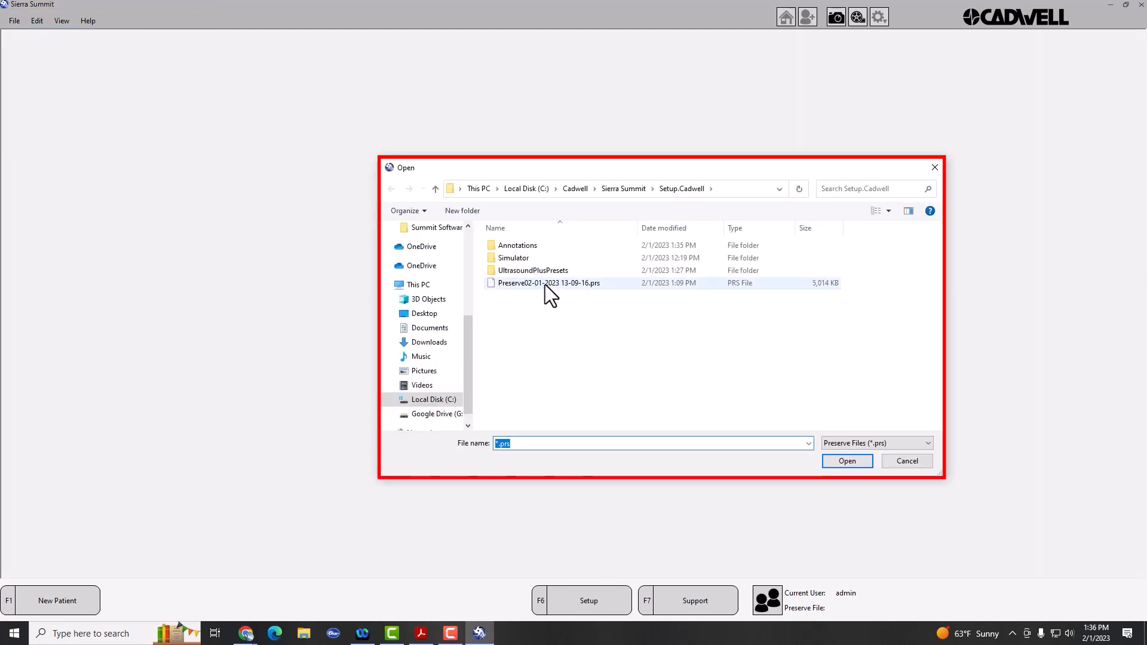
mouse_move(549, 285)
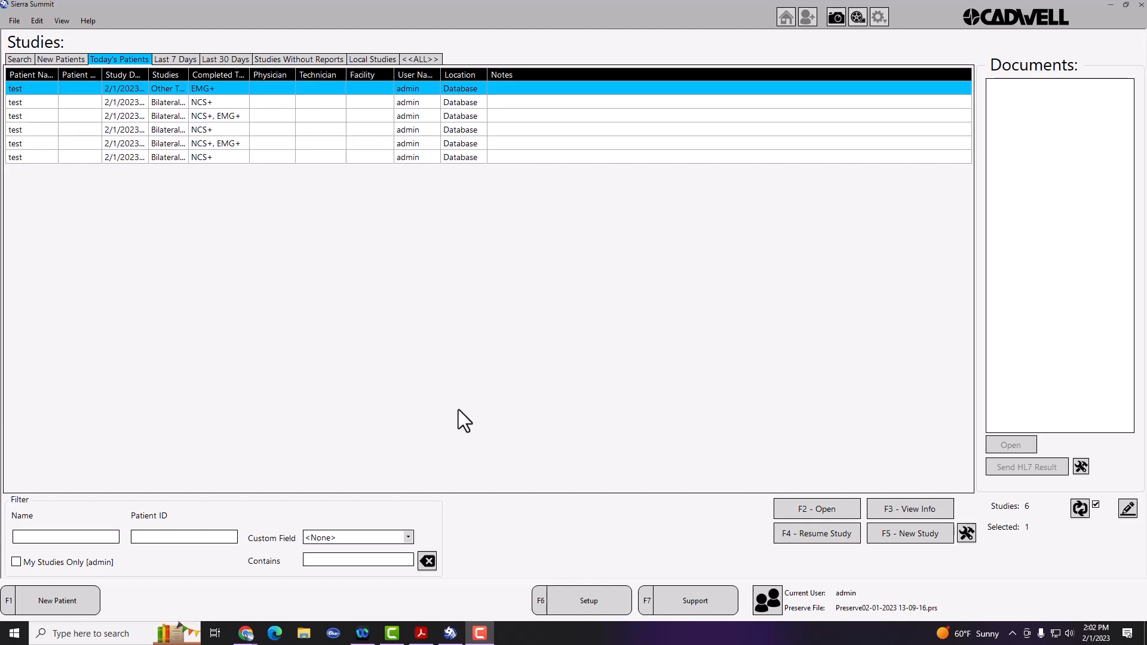
mouse_move(365, 366)
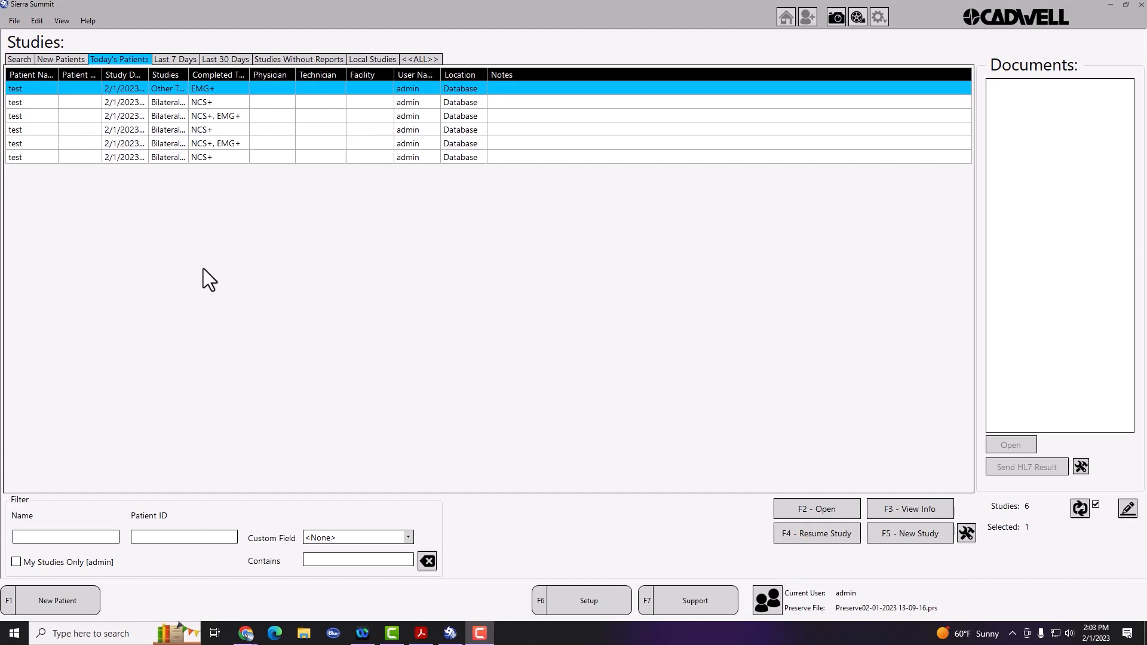
left_click(13, 20)
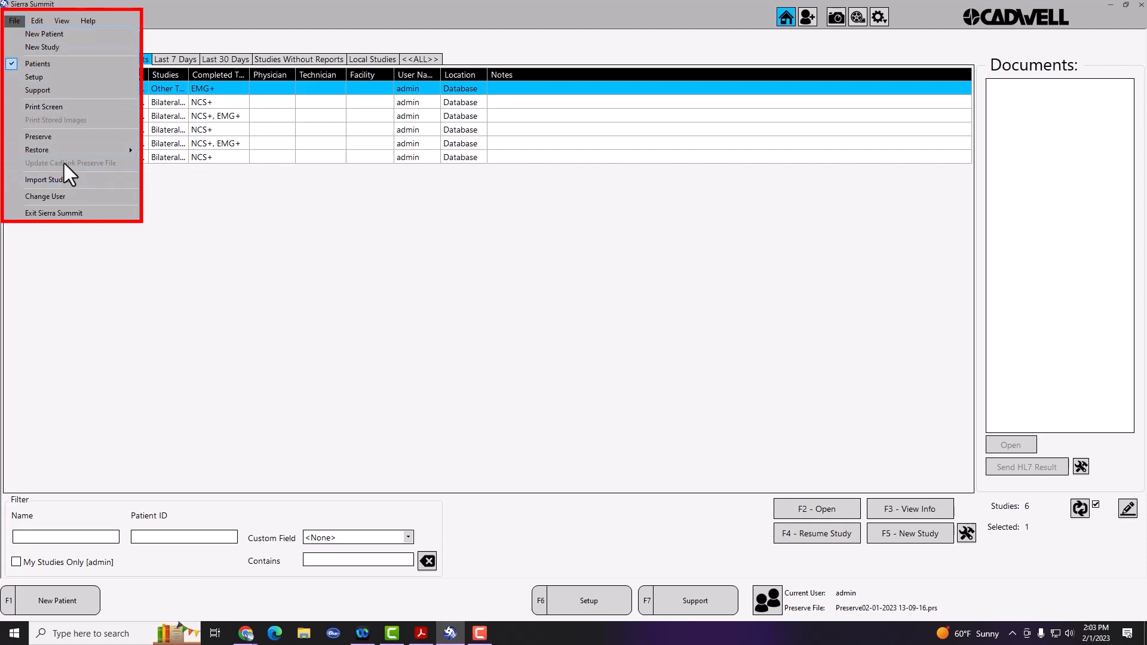
mouse_move(93, 175)
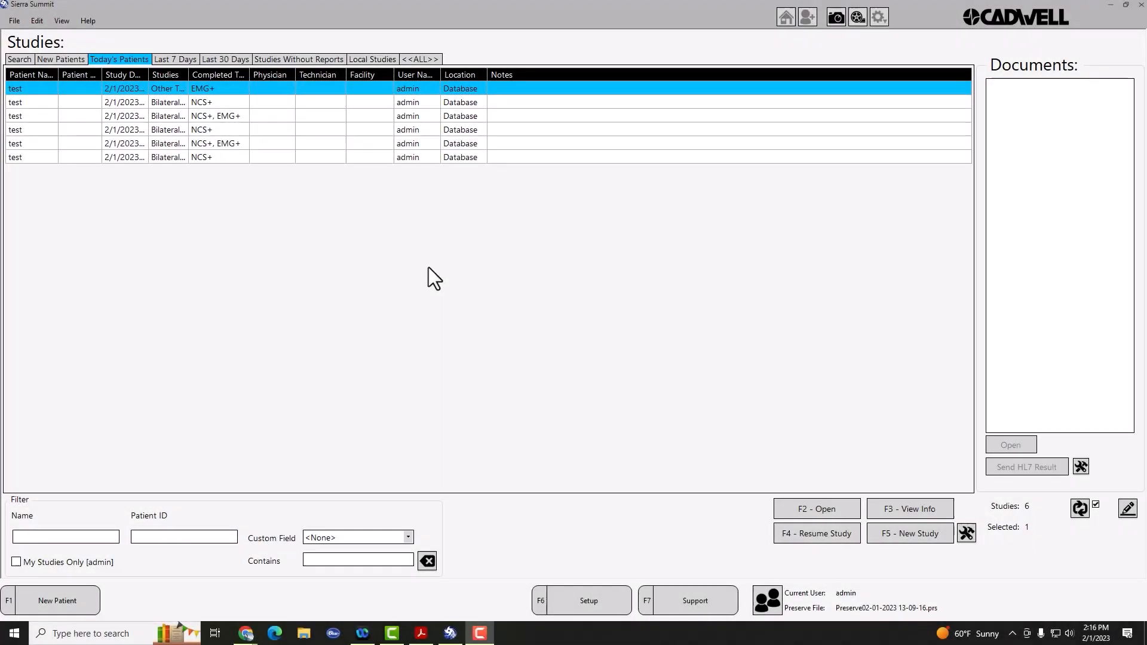
mouse_move(374, 212)
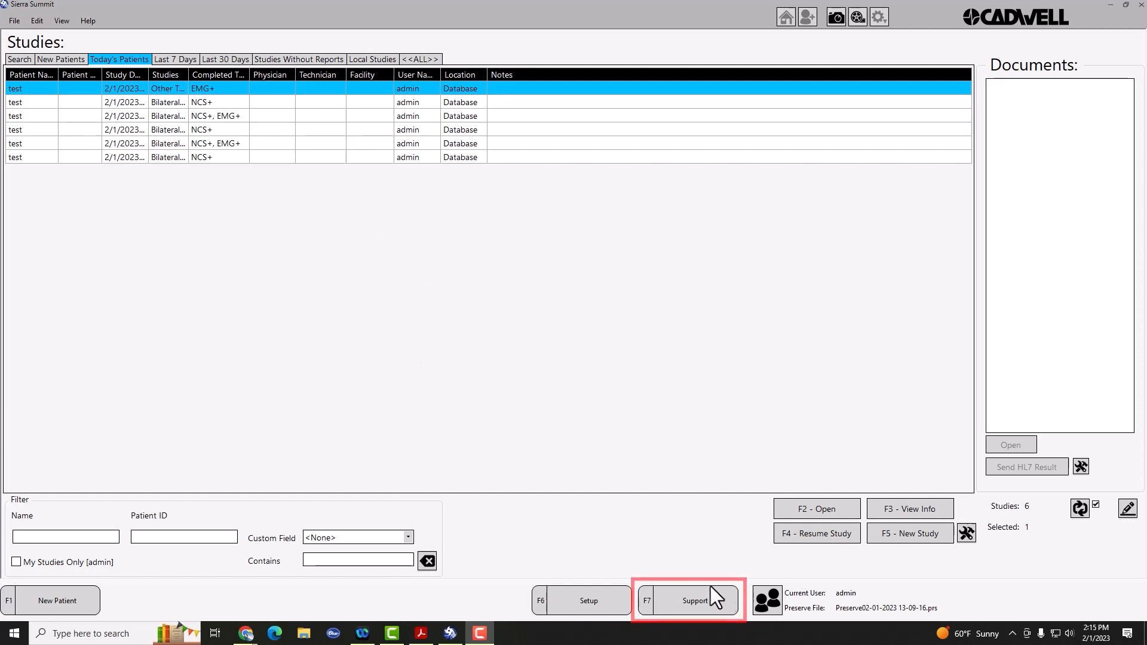
From the F7 Support screen, start a Live Chat with Cadwell support in the browser.
left_click(686, 600)
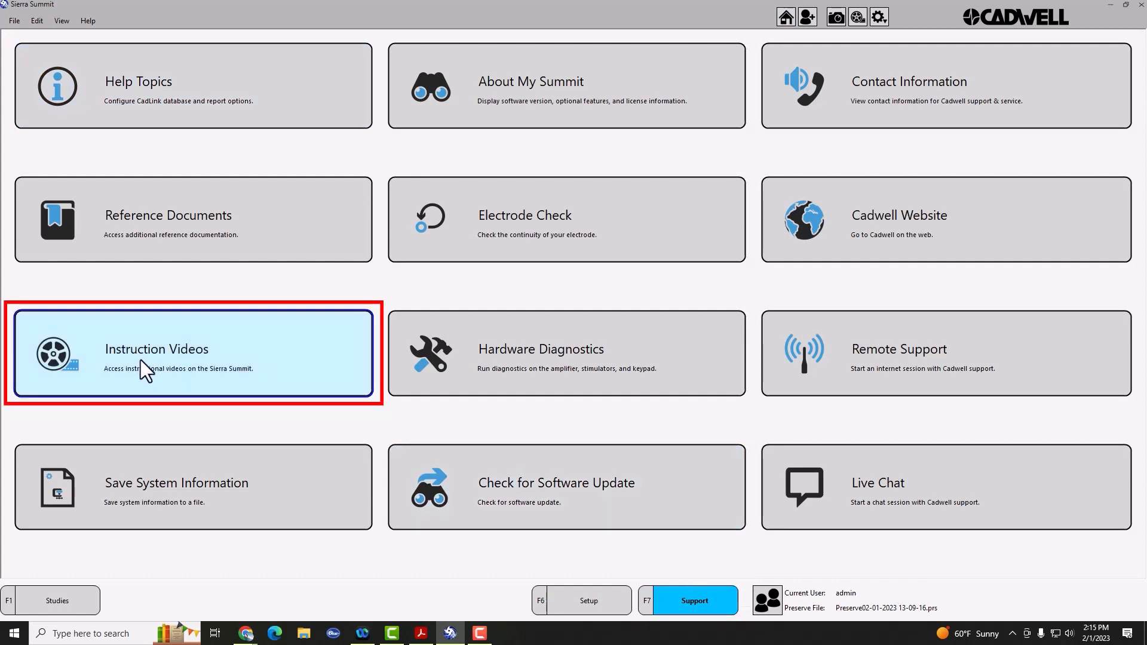
mouse_move(920, 446)
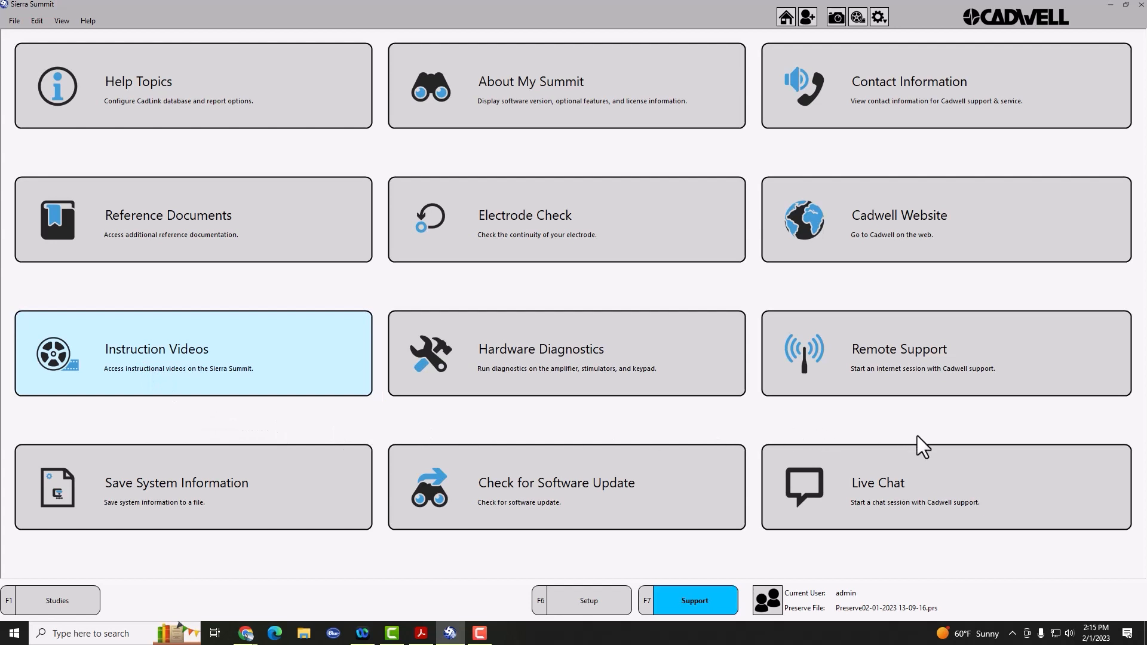
left_click(883, 493)
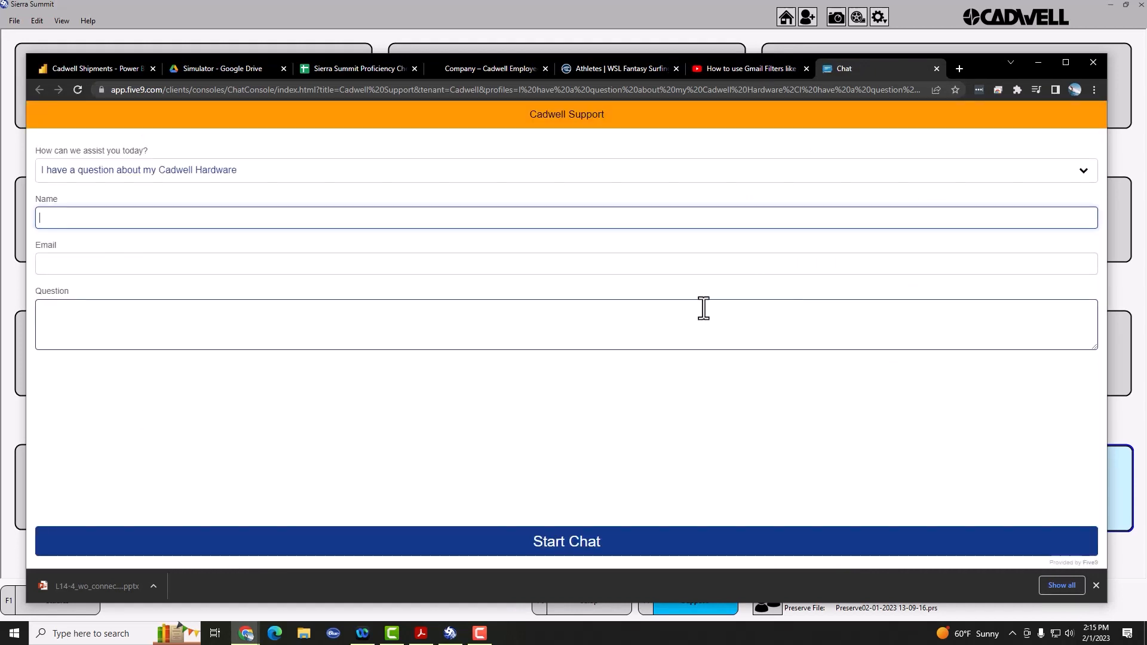
Set 'How can we assist you today?' to 'I have a question about EMG-NCS Products'.
left_click(566, 169)
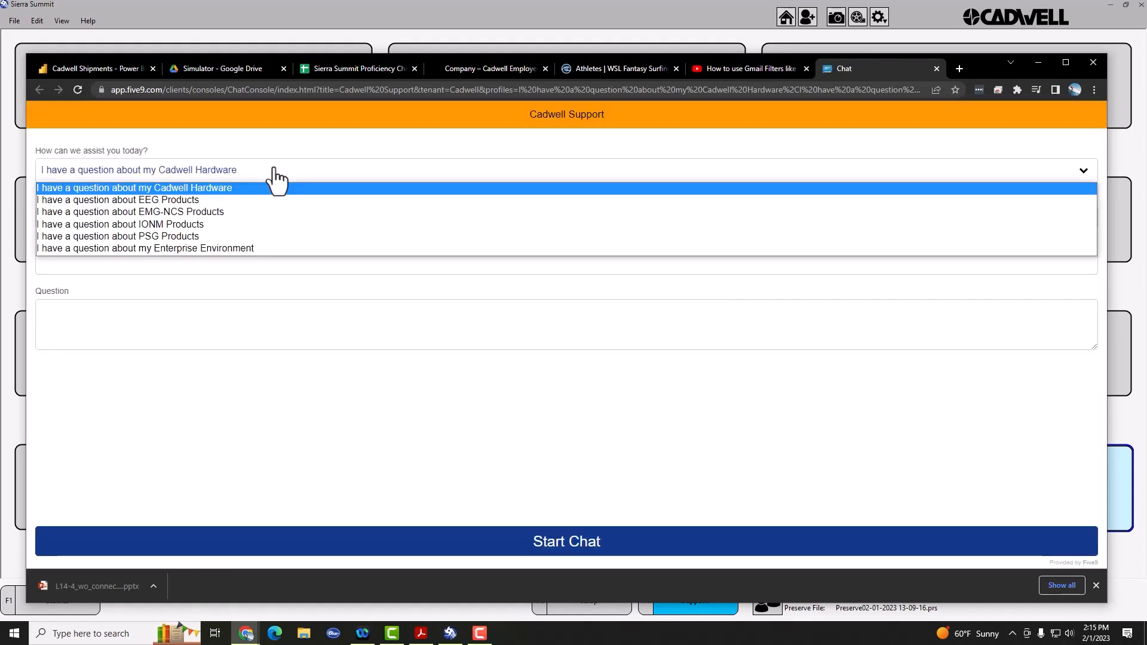
left_click(130, 211)
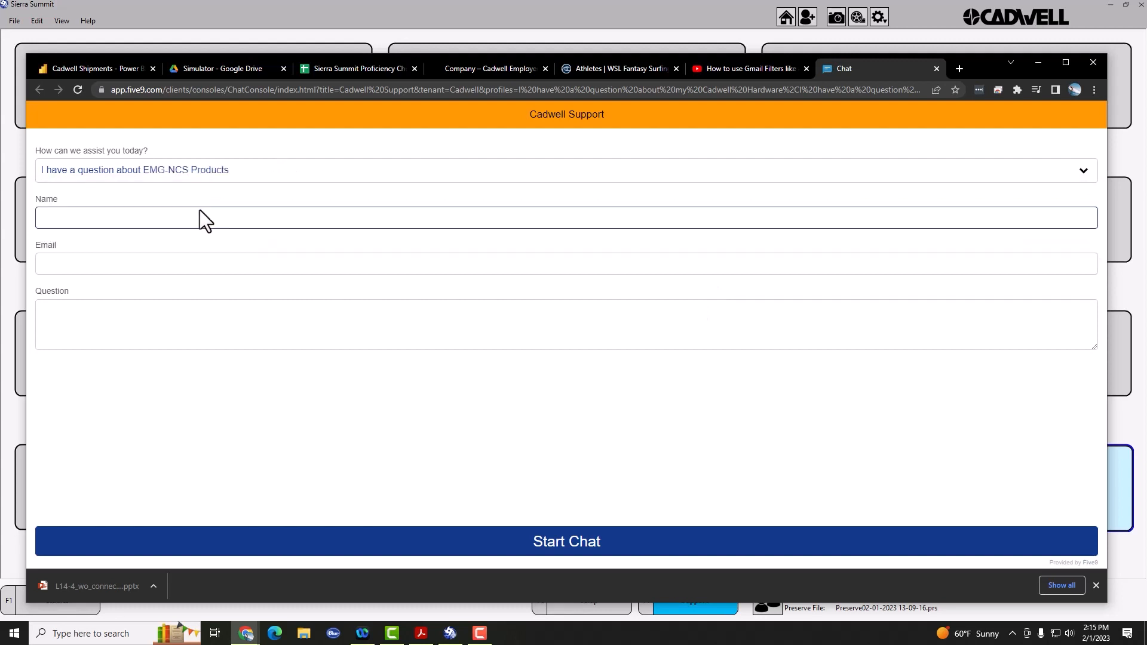